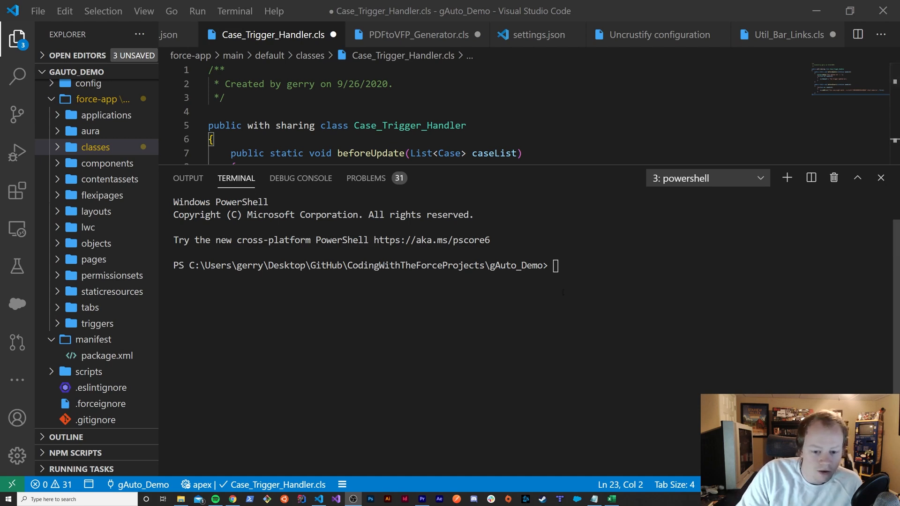
{"action": "mouse_move", "coordinate": [557, 230]}
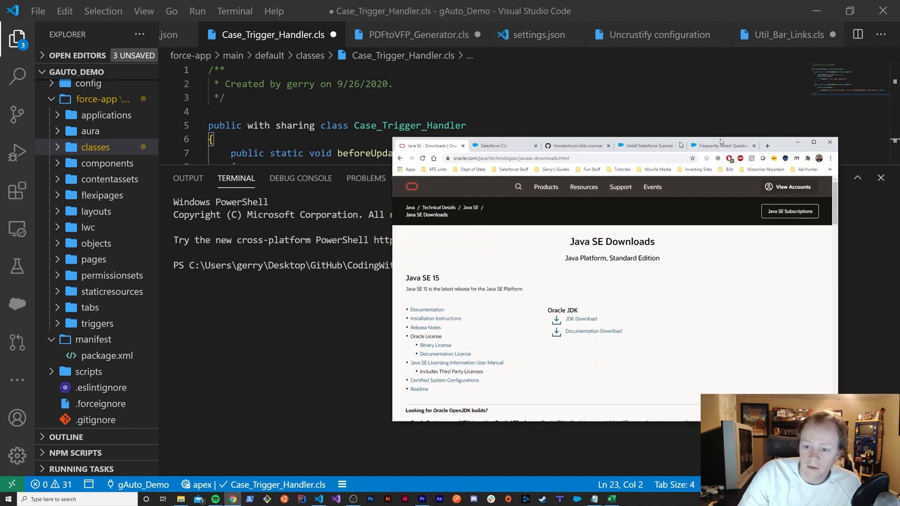
Step: Maximize the Java SE Downloads page and briefly highlight the Java SE 15 heading
{"action": "left_click", "coordinate": [813, 142]}
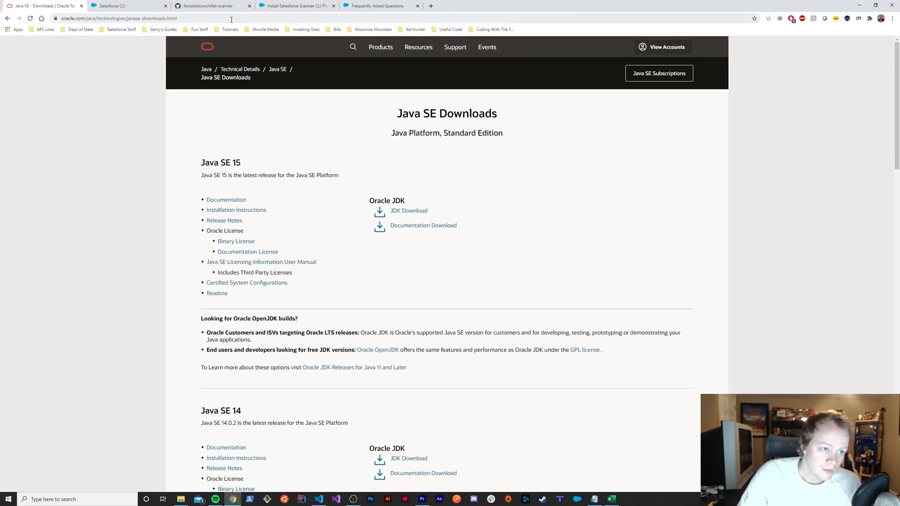
{"action": "mouse_move", "coordinate": [192, 105]}
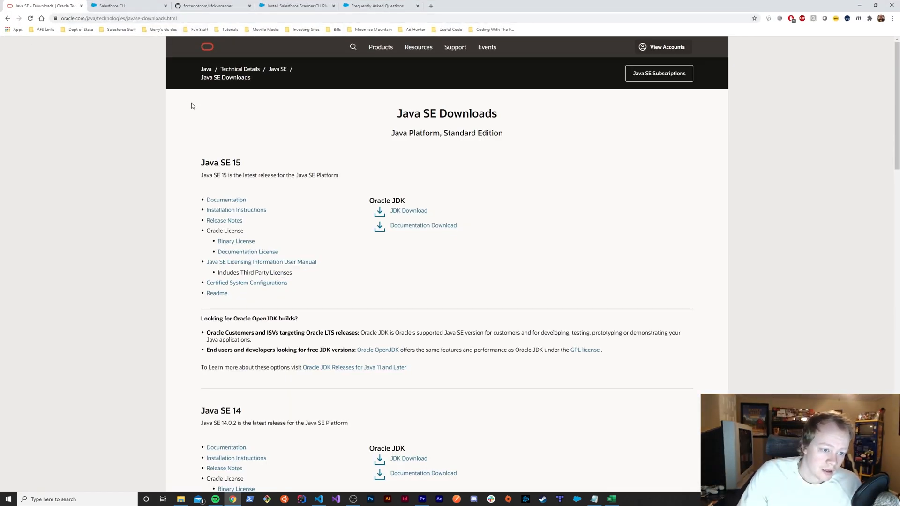
{"action": "mouse_move", "coordinate": [367, 149]}
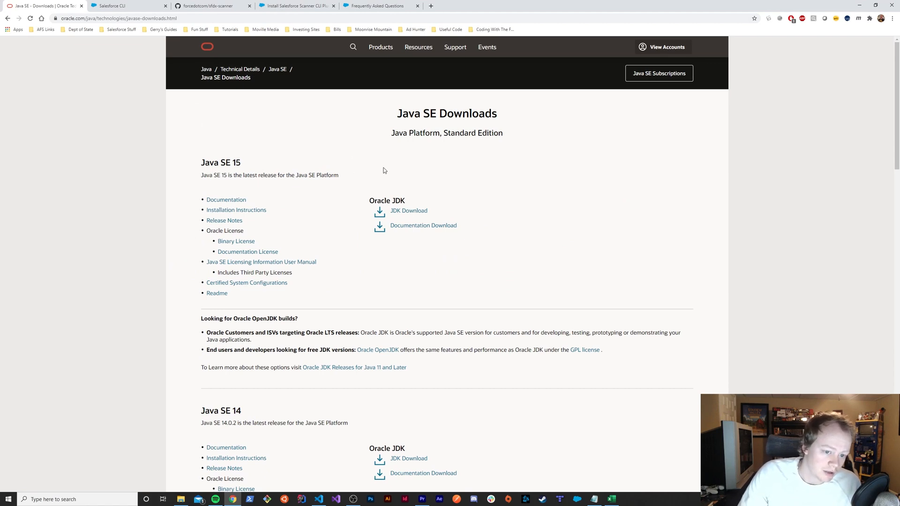
{"action": "mouse_move", "coordinate": [298, 182]}
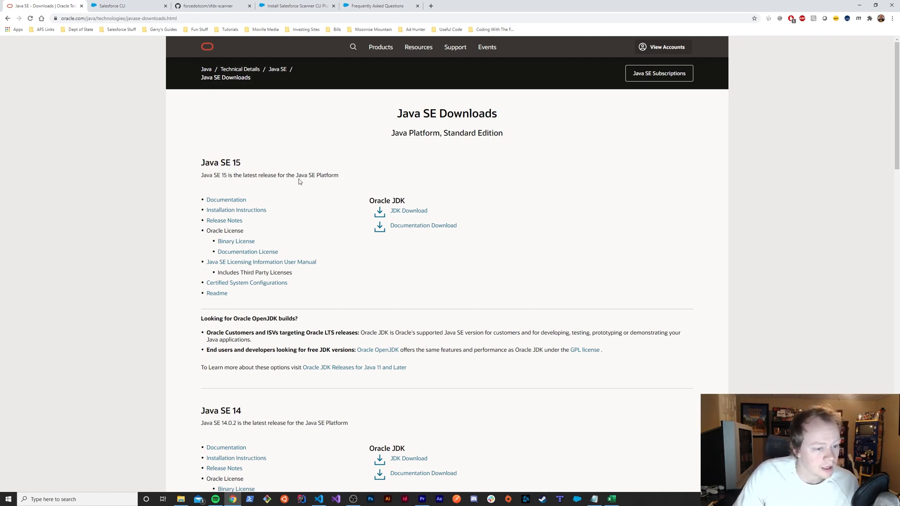
{"action": "mouse_move", "coordinate": [259, 151]}
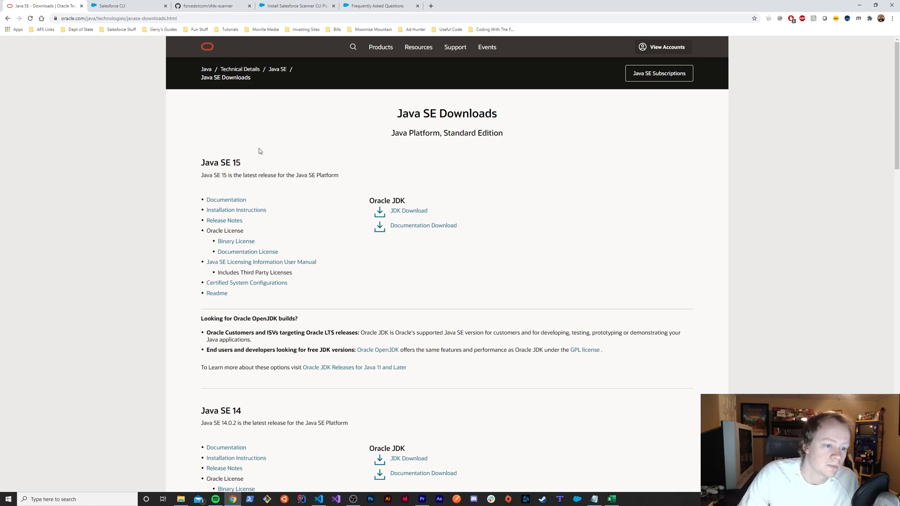
{"action": "double_click", "coordinate": [220, 163]}
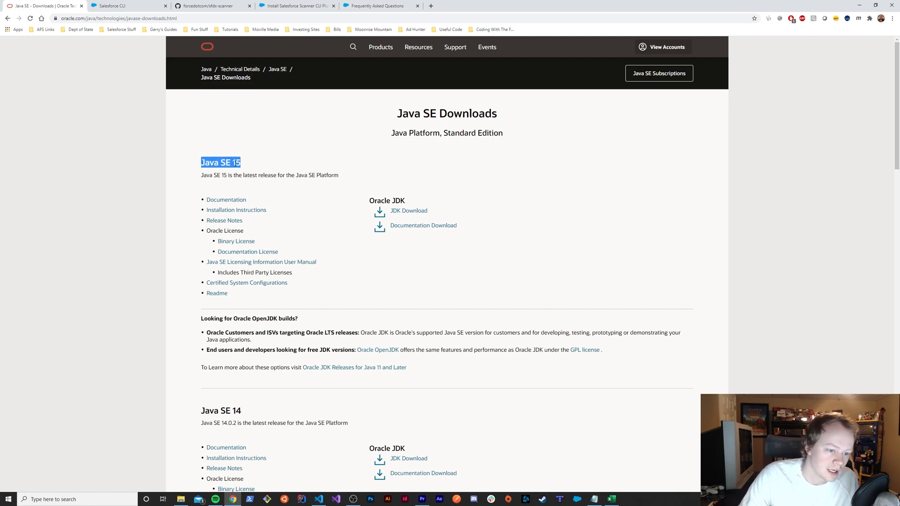
{"action": "left_click", "coordinate": [280, 164]}
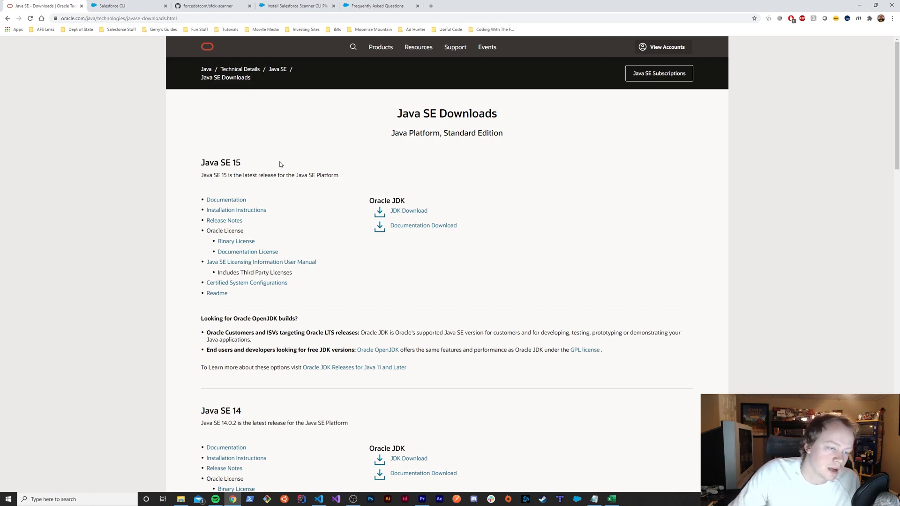
{"action": "mouse_move", "coordinate": [123, 6]}
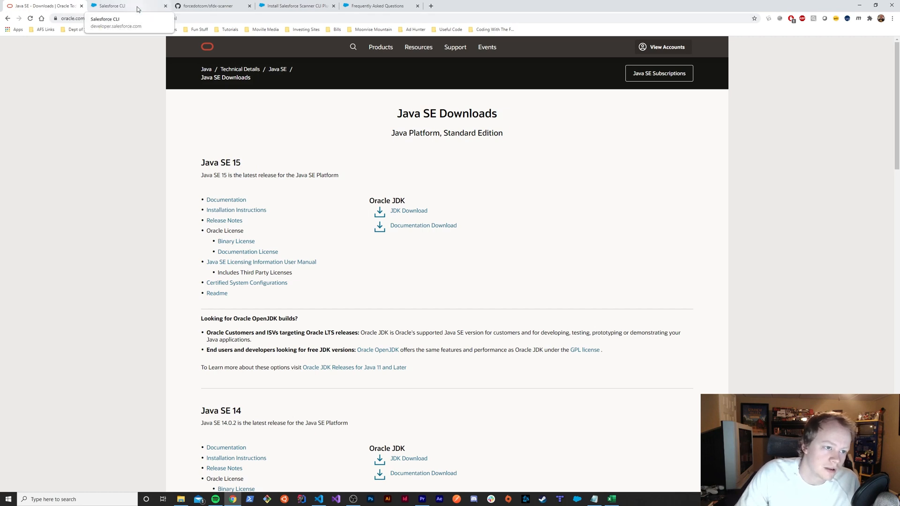
Step: Switch to the Salesforce CLI tab showing the Windows x64 and x86 installers
{"action": "left_click", "coordinate": [126, 5]}
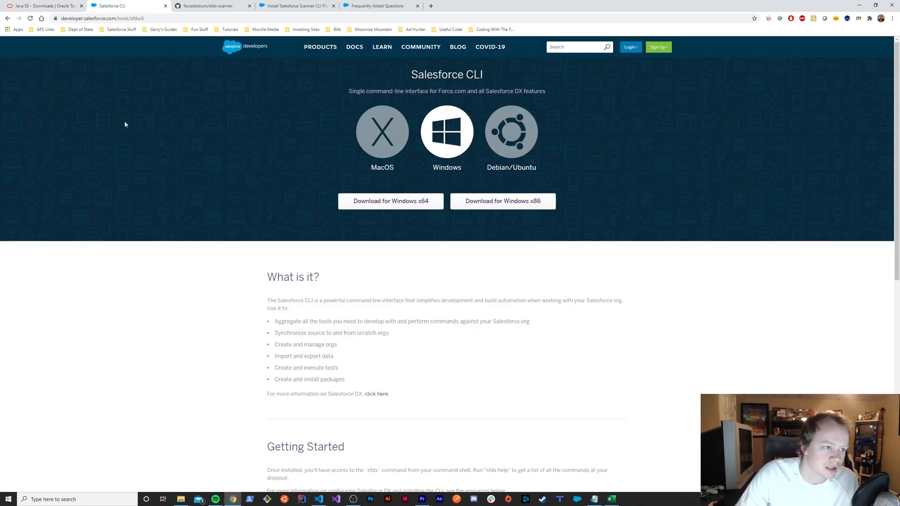
{"action": "mouse_move", "coordinate": [496, 266]}
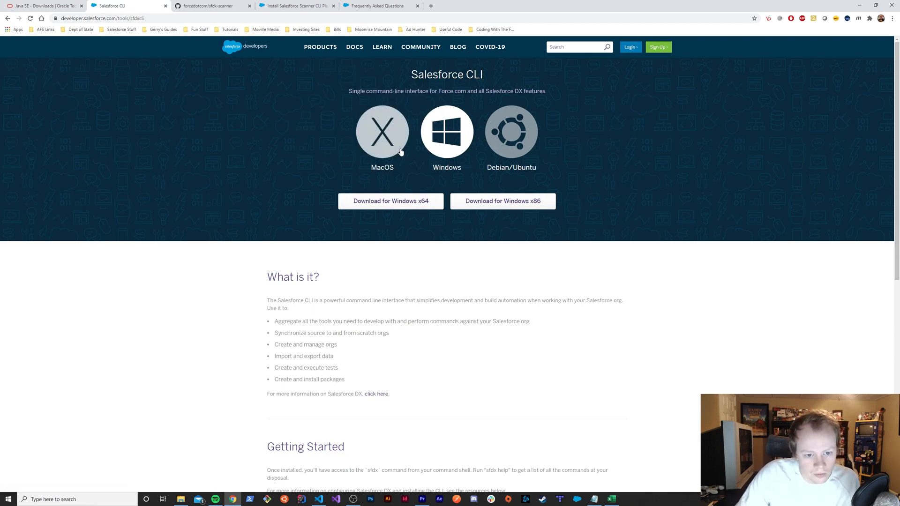
{"action": "mouse_move", "coordinate": [396, 128]}
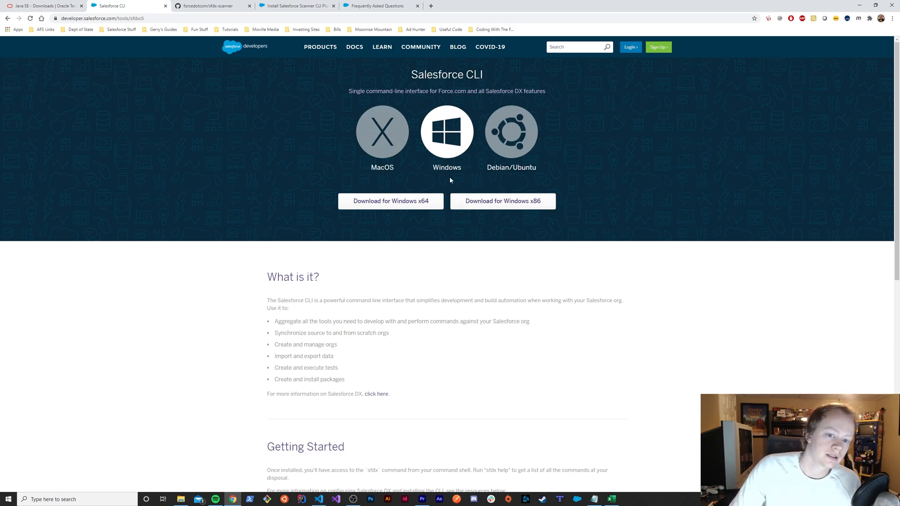
{"action": "mouse_move", "coordinate": [355, 155]}
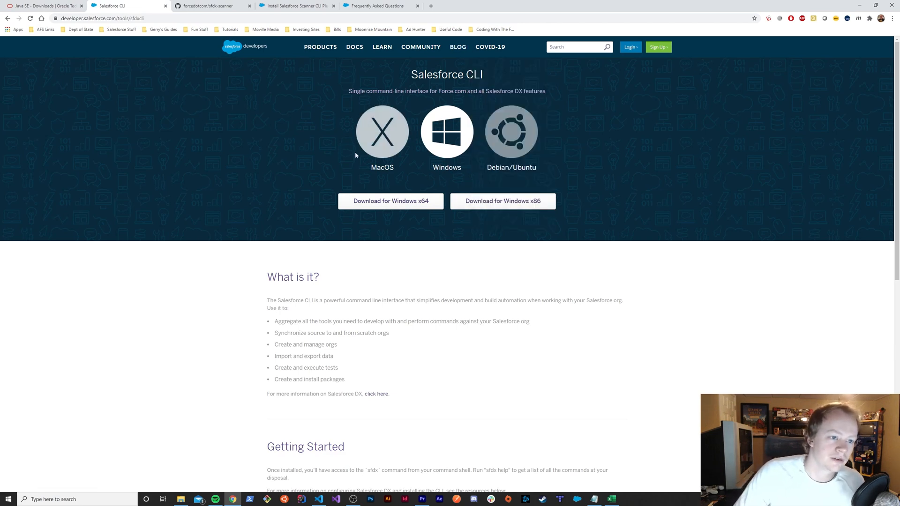
{"action": "left_click", "coordinate": [381, 47]}
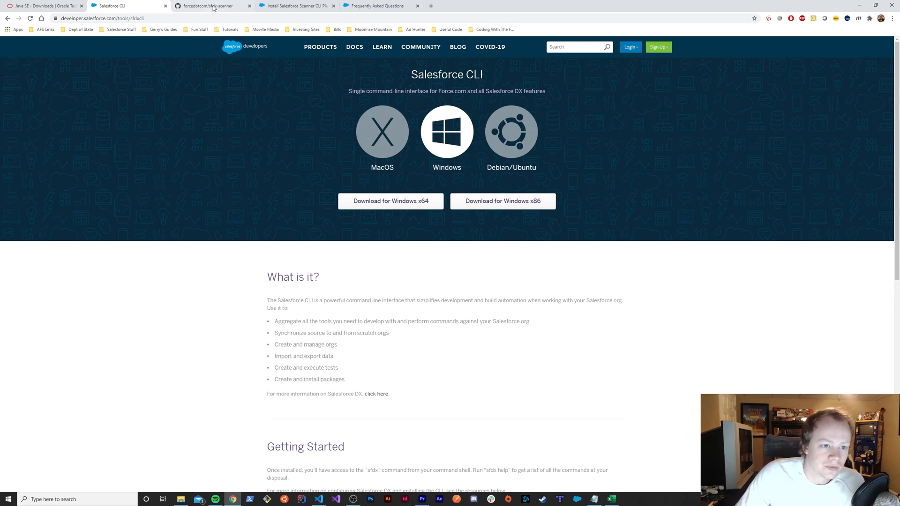
Step: Go to the forcedotcom/sfdx-scanner tab and scroll to the README's Official Documentation
{"action": "left_click", "coordinate": [209, 5]}
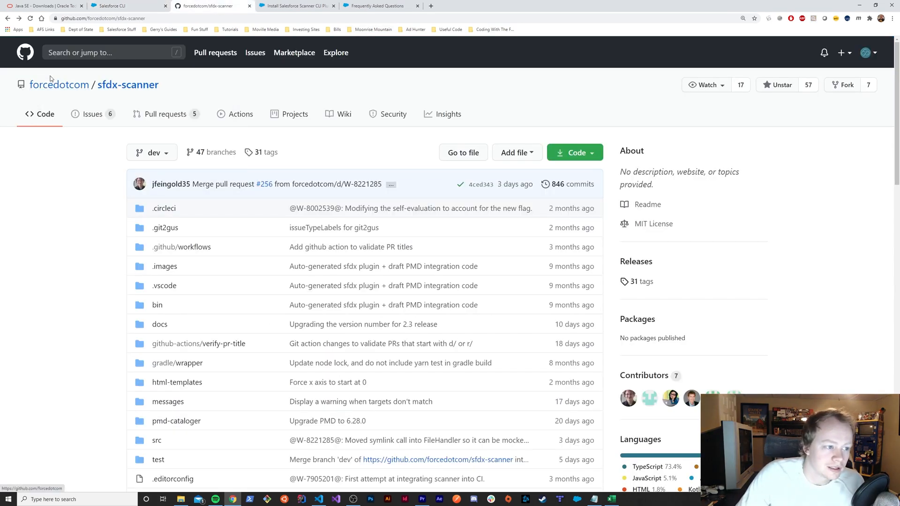
{"action": "mouse_move", "coordinate": [58, 84]}
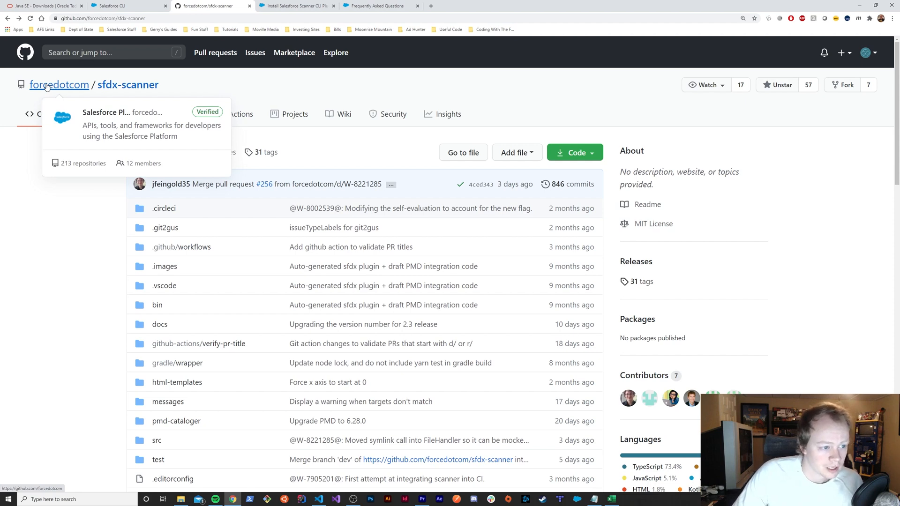
{"action": "mouse_move", "coordinate": [128, 85]}
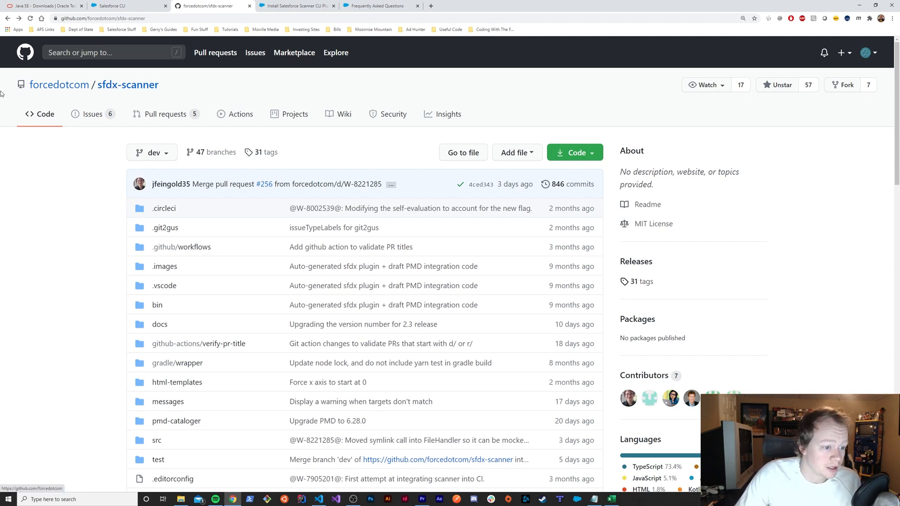
{"action": "mouse_move", "coordinate": [59, 84]}
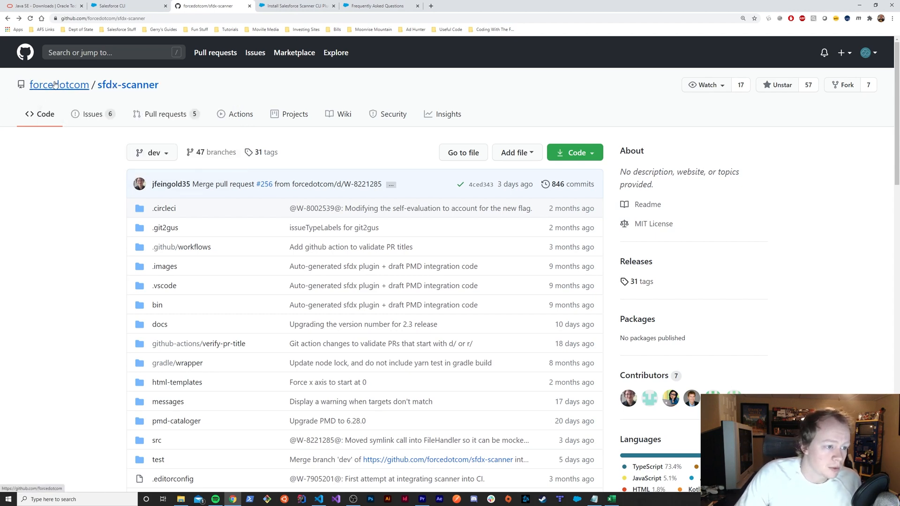
{"action": "scroll", "scroll_direction": "down", "scroll_amount": 3}
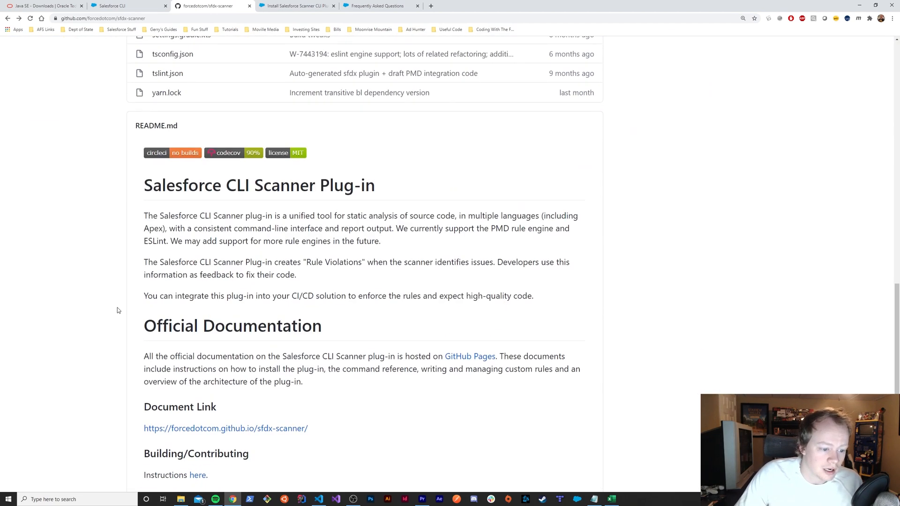
{"action": "scroll", "scroll_direction": "down", "scroll_amount": 3}
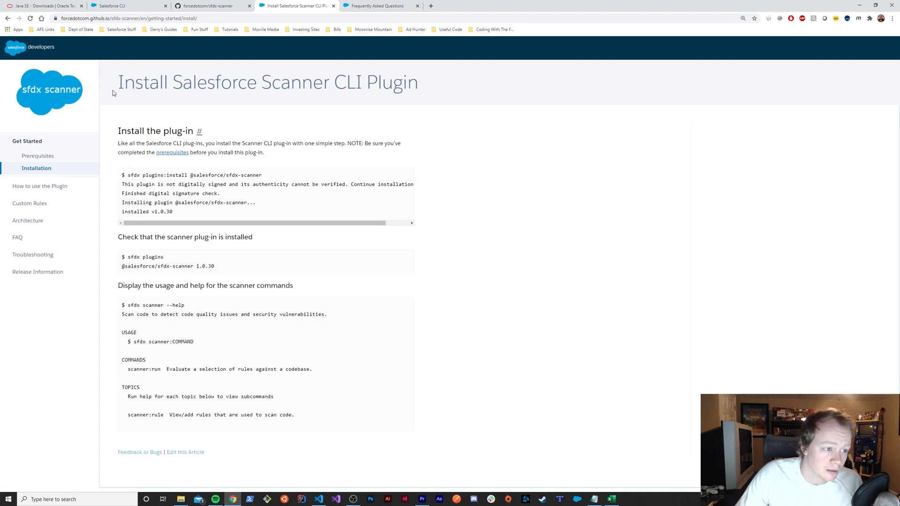
{"action": "mouse_move", "coordinate": [503, 227]}
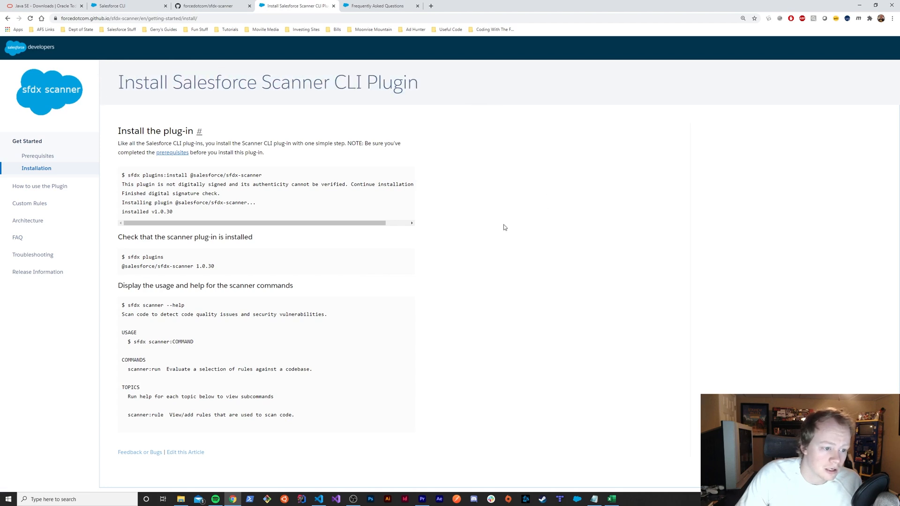
{"action": "mouse_move", "coordinate": [120, 181]}
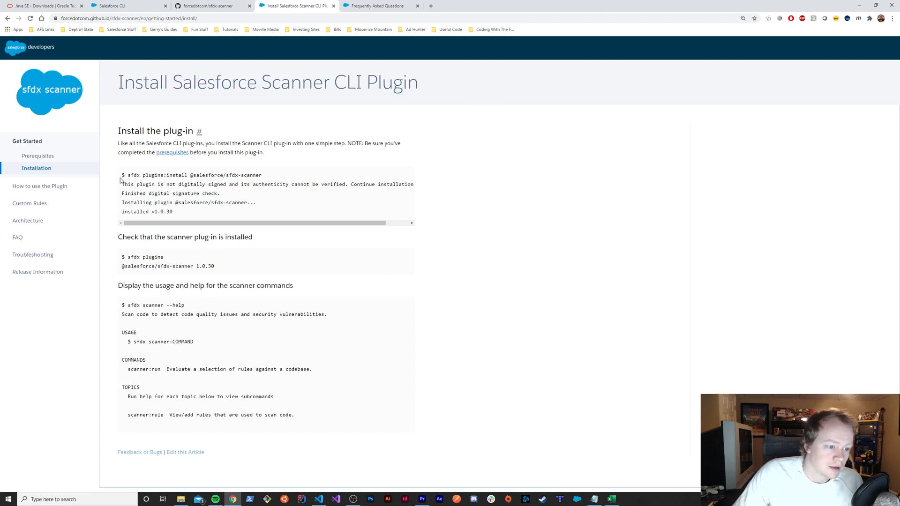
{"action": "mouse_move", "coordinate": [28, 220]}
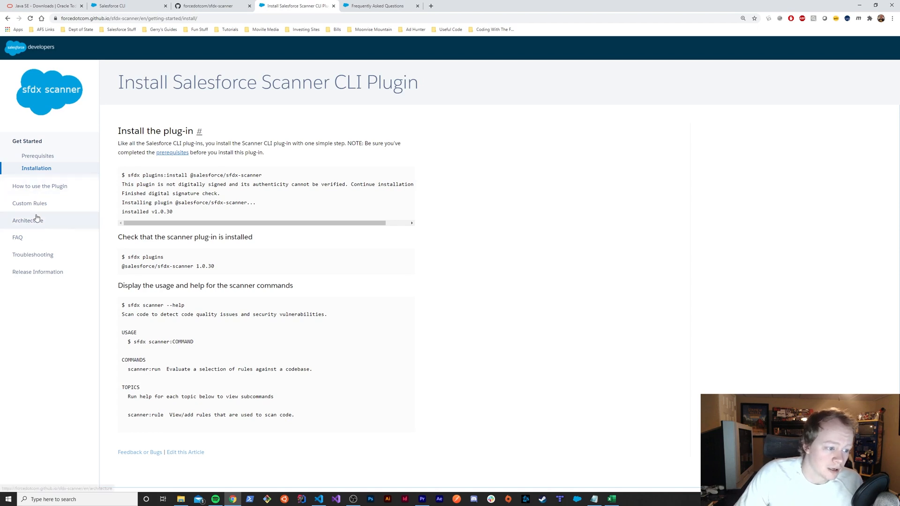
Step: Skim the custom rules guide, then return to the Get Started installation page
{"action": "left_click", "coordinate": [29, 203]}
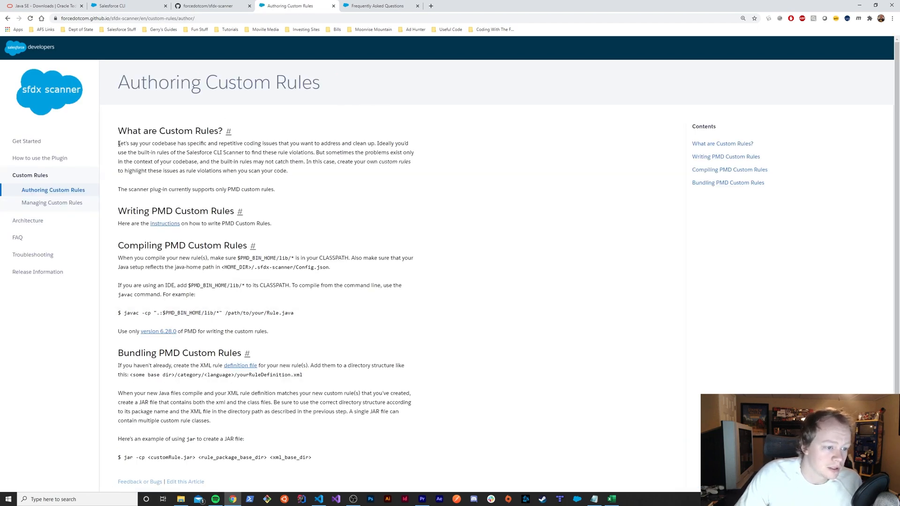
{"action": "mouse_move", "coordinate": [274, 178]}
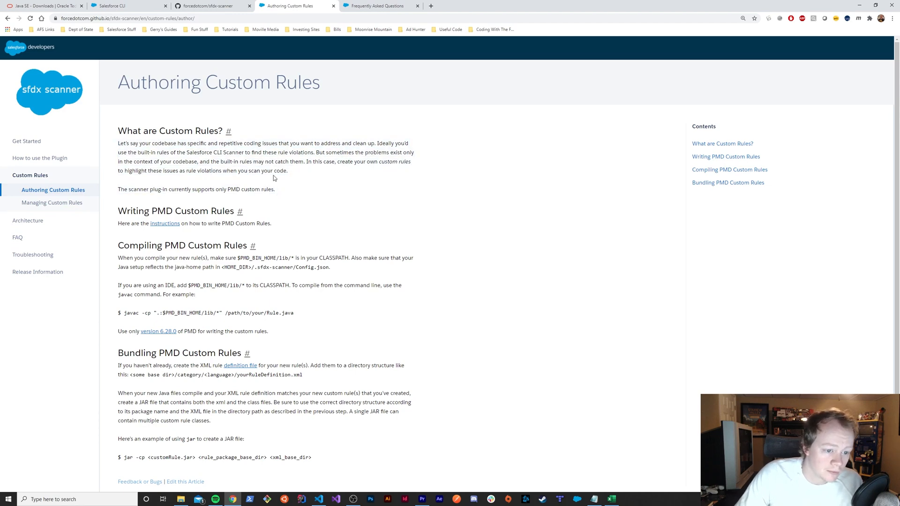
{"action": "left_click_drag", "start_coordinate": [117, 131], "coordinate": [274, 188]}
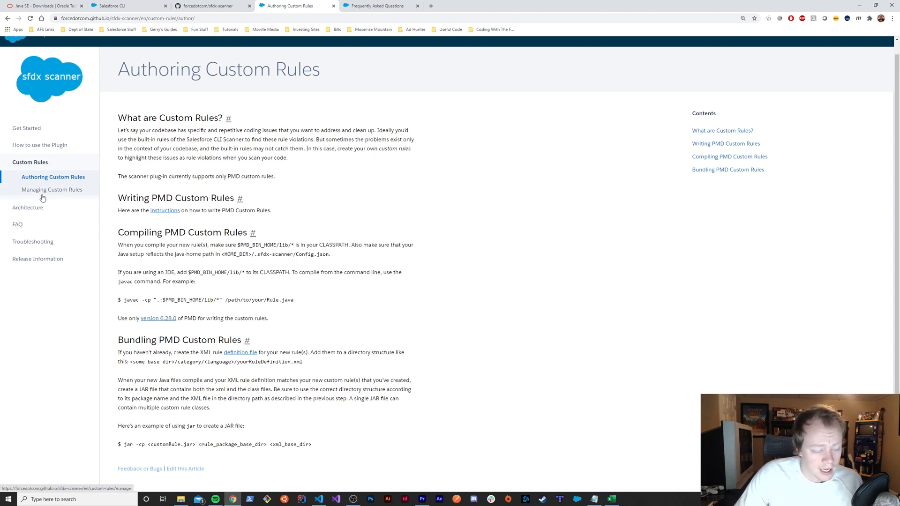
{"action": "mouse_move", "coordinate": [86, 200]}
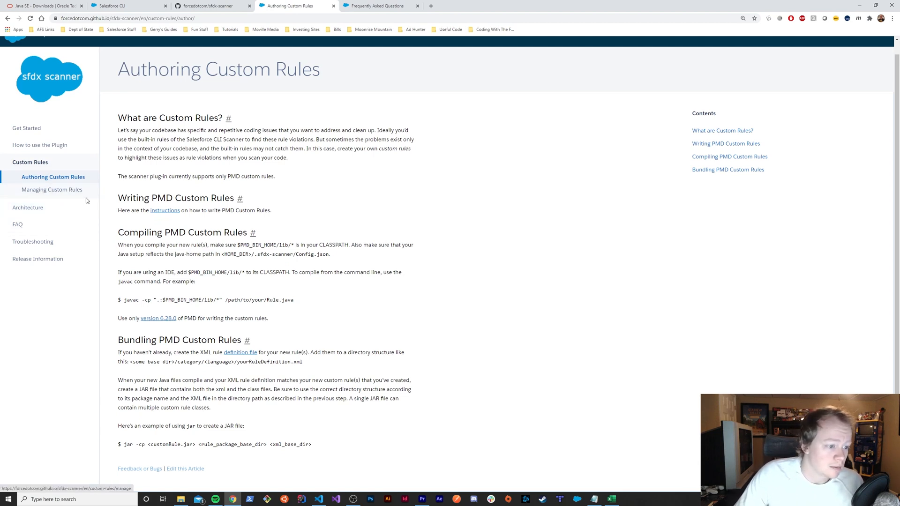
{"action": "mouse_move", "coordinate": [40, 144]}
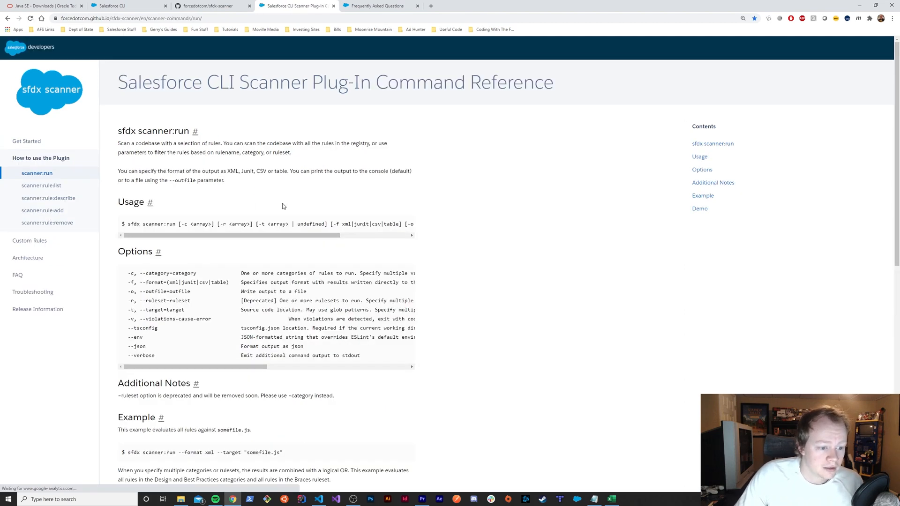
{"action": "scroll", "scroll_direction": "down", "scroll_amount": 3}
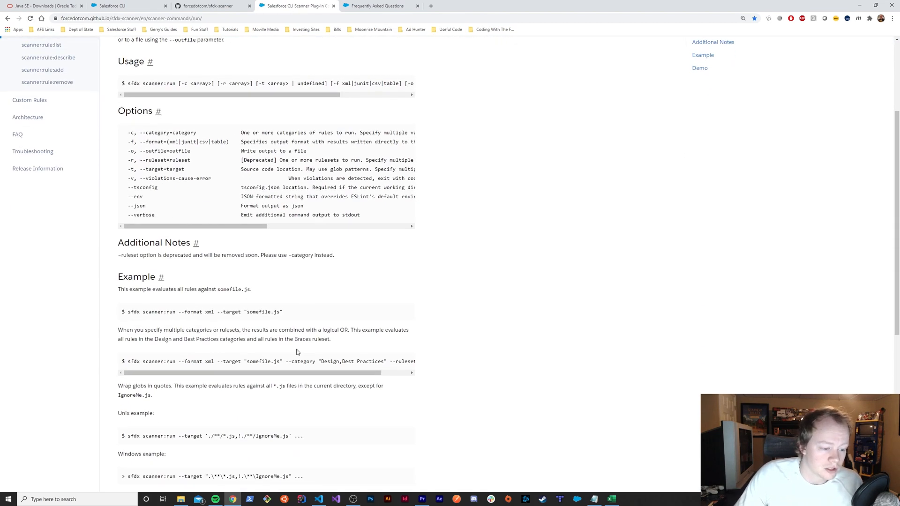
{"action": "scroll", "scroll_direction": "up", "scroll_amount": 3}
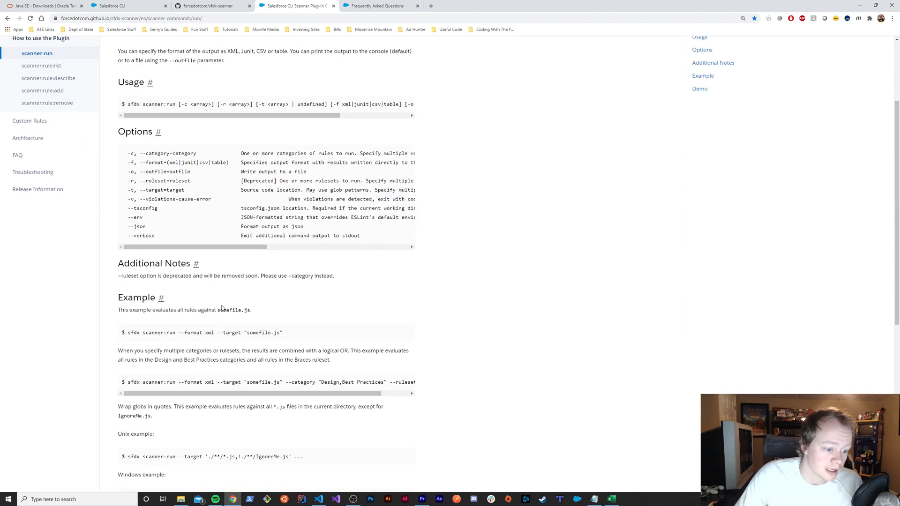
{"action": "mouse_move", "coordinate": [245, 83]}
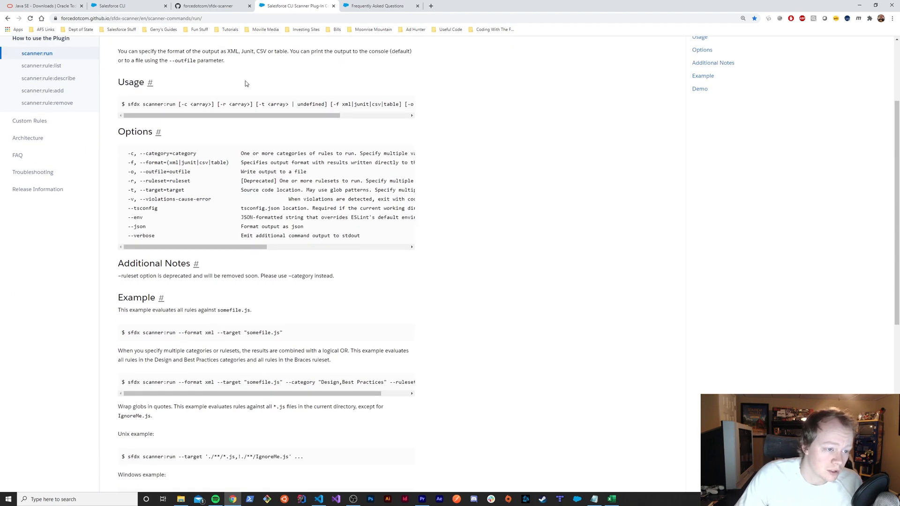
{"action": "mouse_move", "coordinate": [191, 209]}
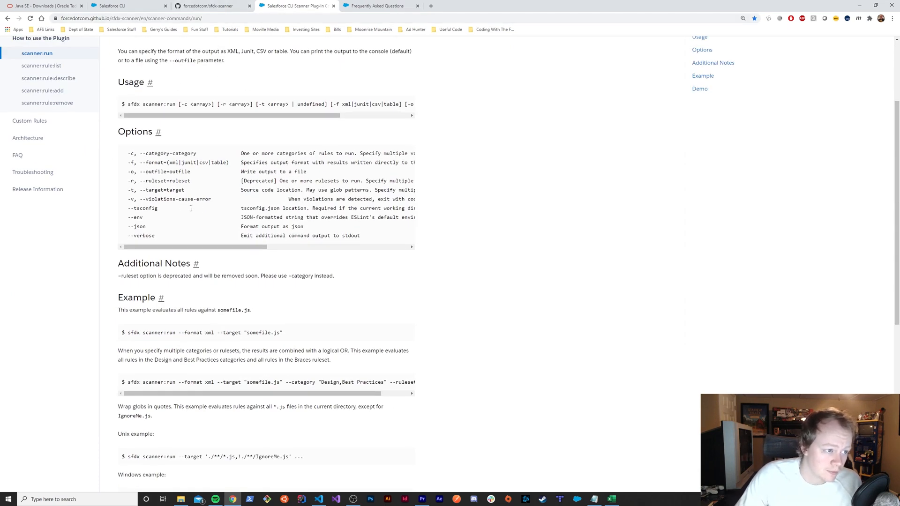
{"action": "scroll", "scroll_direction": "up", "scroll_amount": 3}
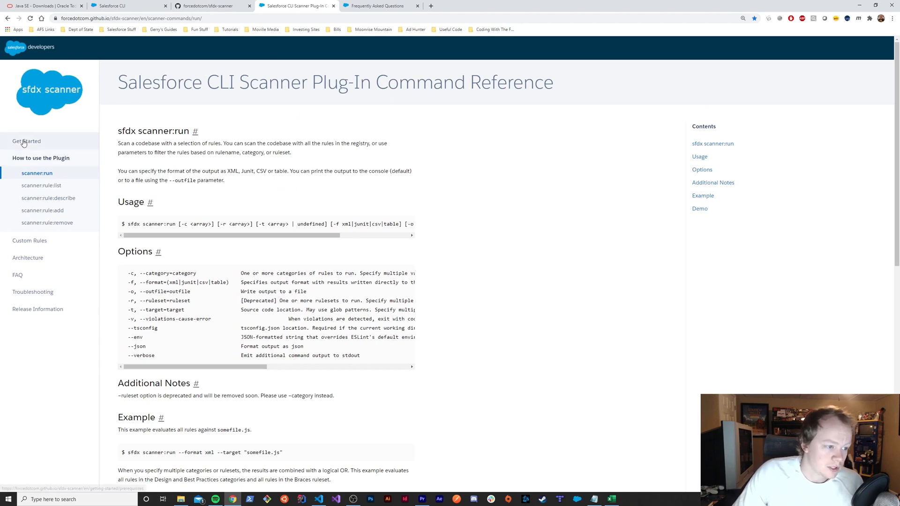
{"action": "left_click", "coordinate": [26, 141]}
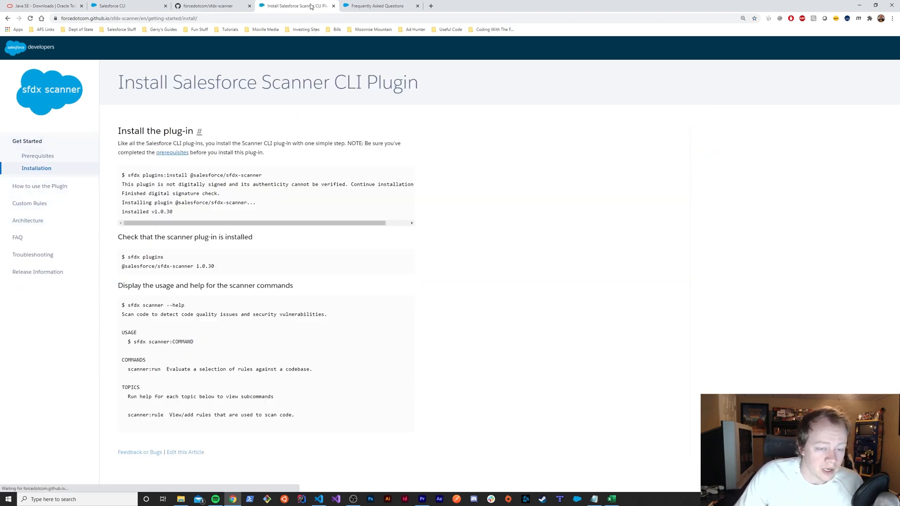
{"action": "left_click", "coordinate": [379, 5]}
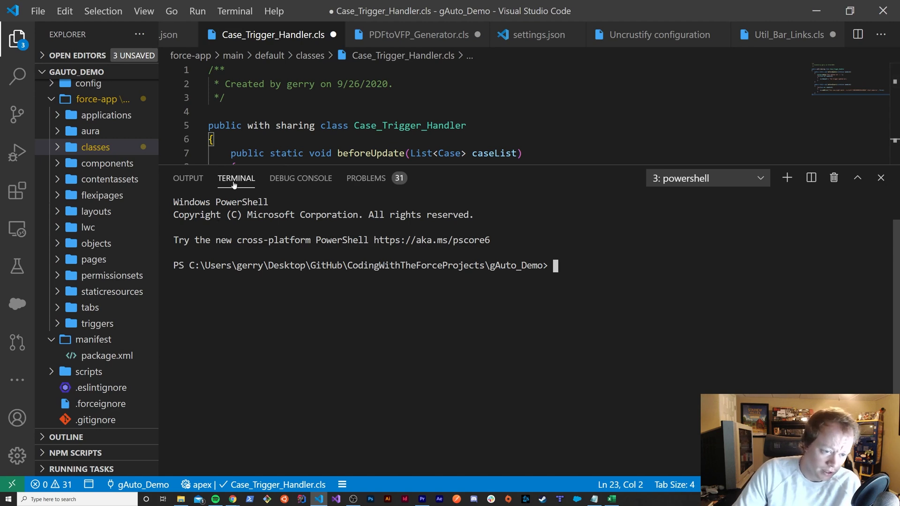
{"action": "mouse_move", "coordinate": [431, 240]}
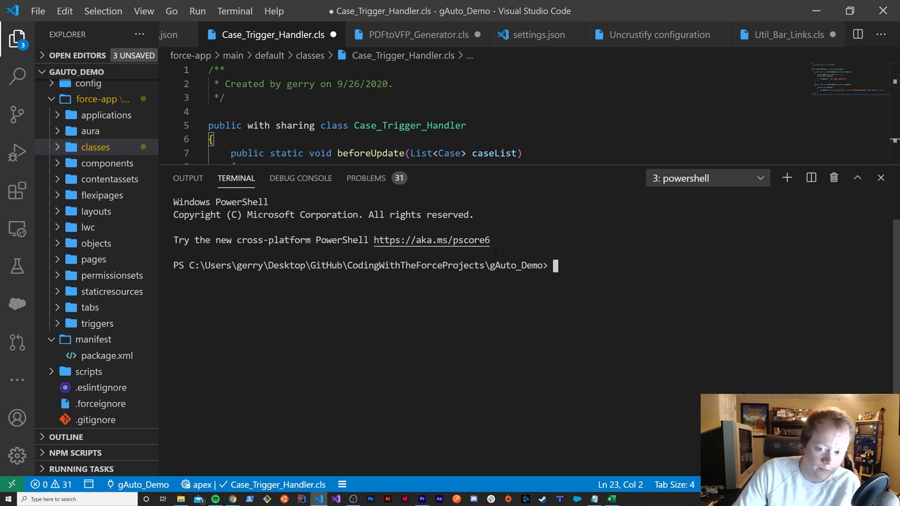
{"action": "mouse_move", "coordinate": [623, 176]}
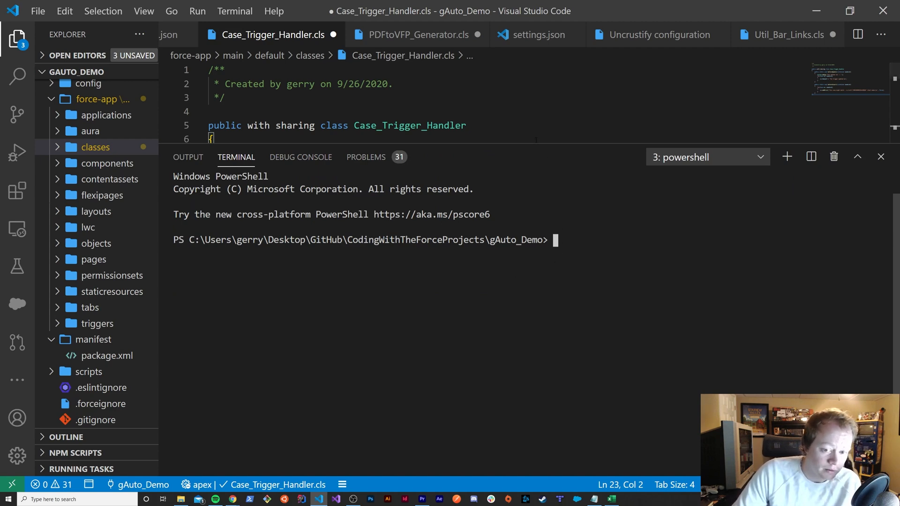
{"action": "left_click_drag", "start_coordinate": [514, 151], "coordinate": [514, 156]}
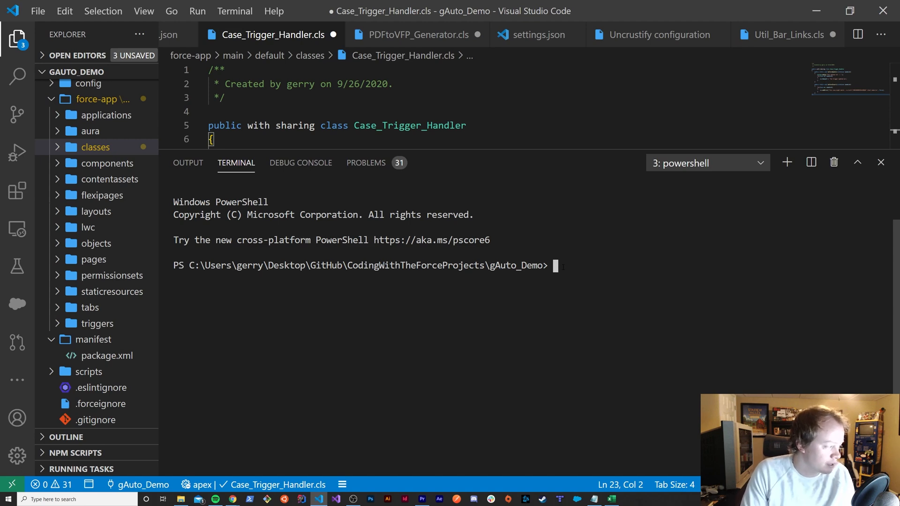
{"action": "type", "text": "sf"}
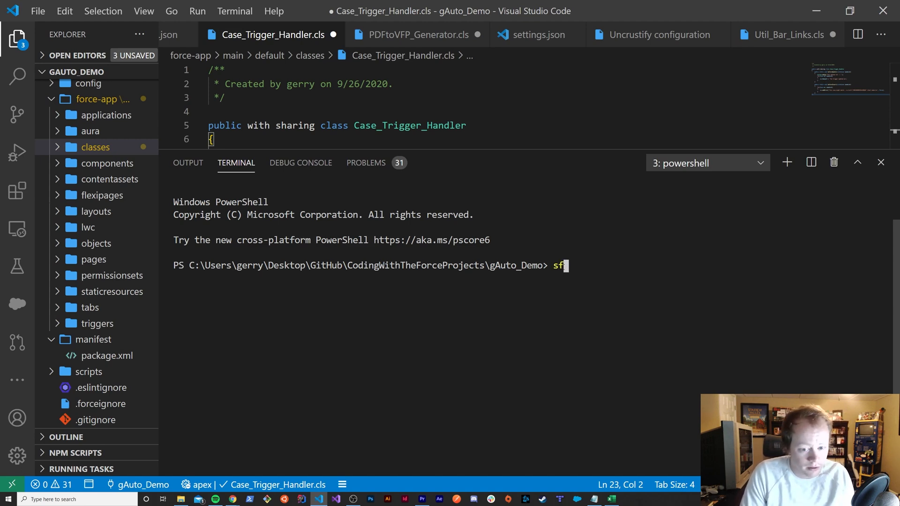
{"action": "type", "text": "dx"}
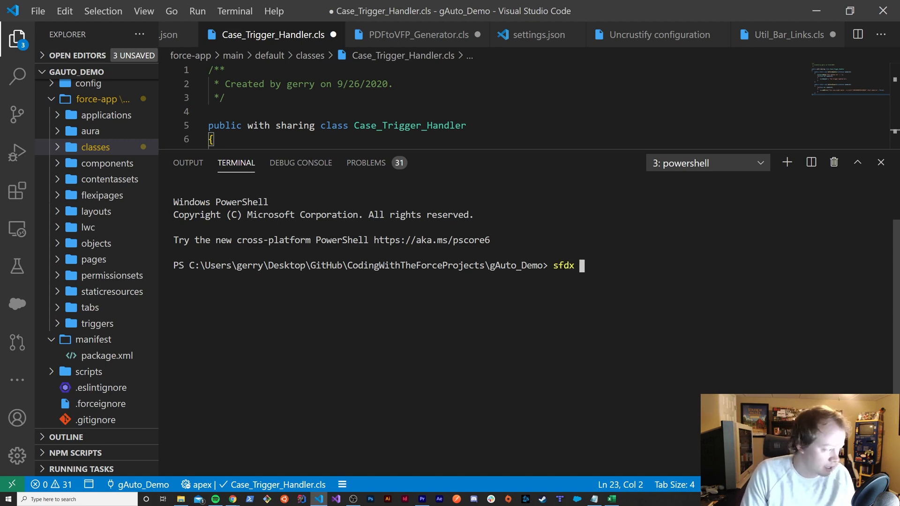
{"action": "type", "text": "plugins"}
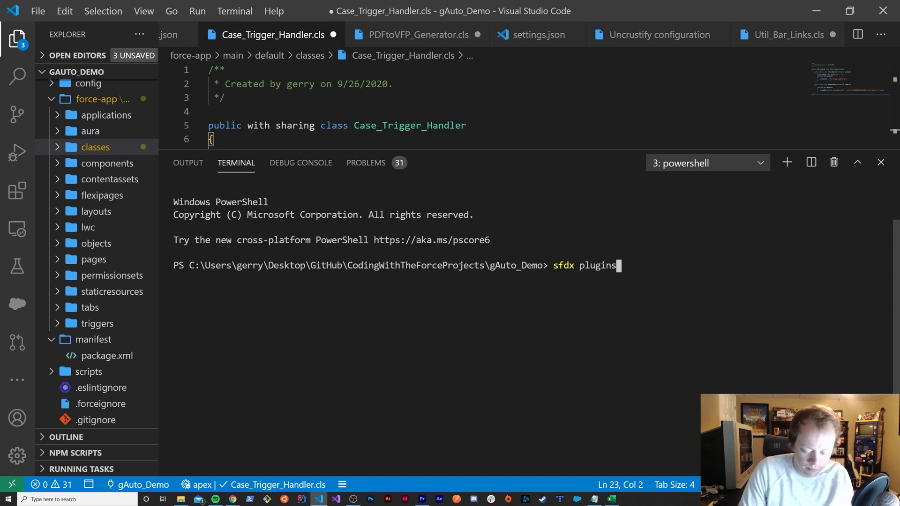
{"action": "type", "text": ":install"}
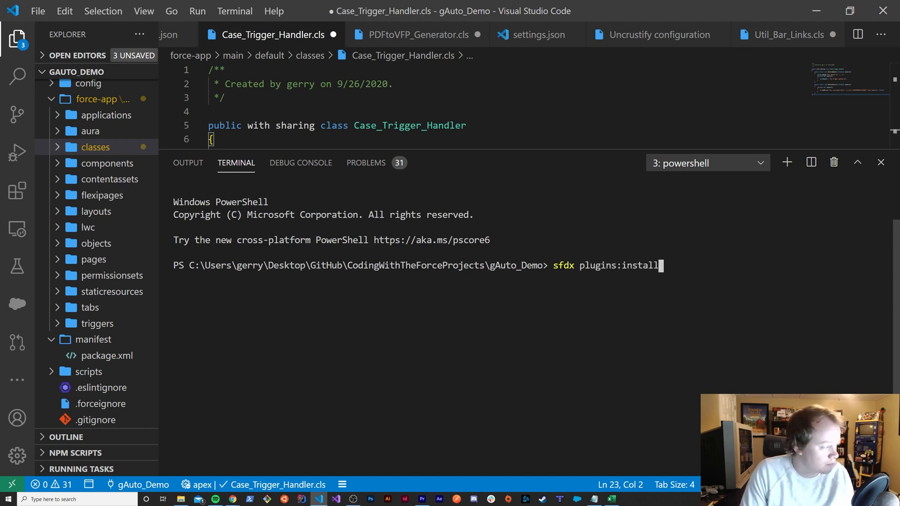
{"action": "type", "text": "@salesforce"}
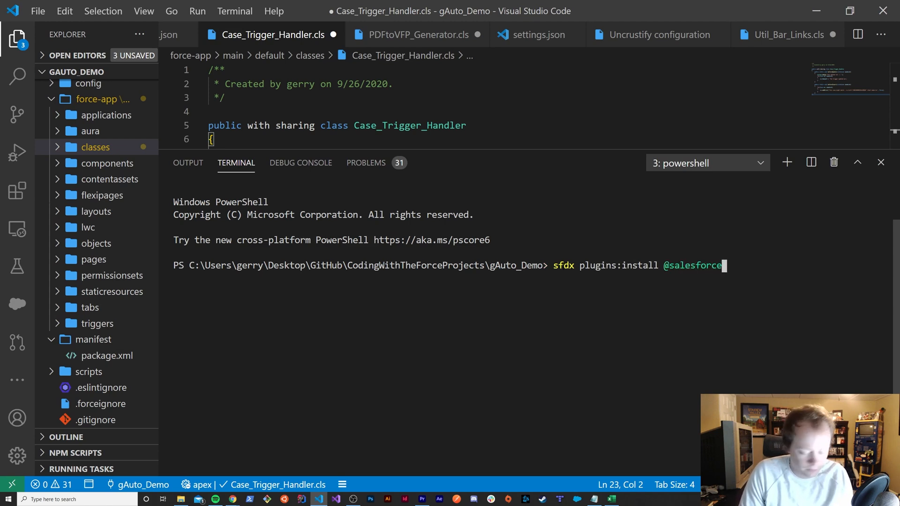
{"action": "type", "text": "/s"}
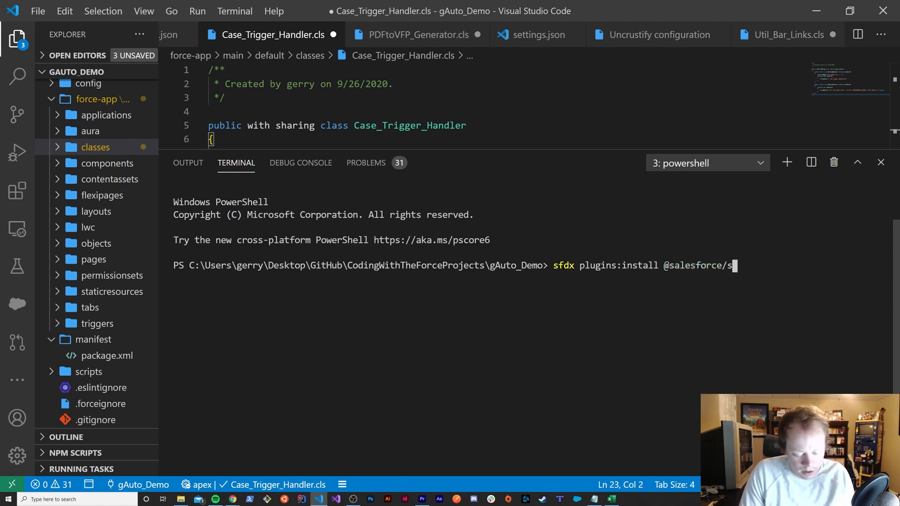
{"action": "type", "text": "fdx-scann"}
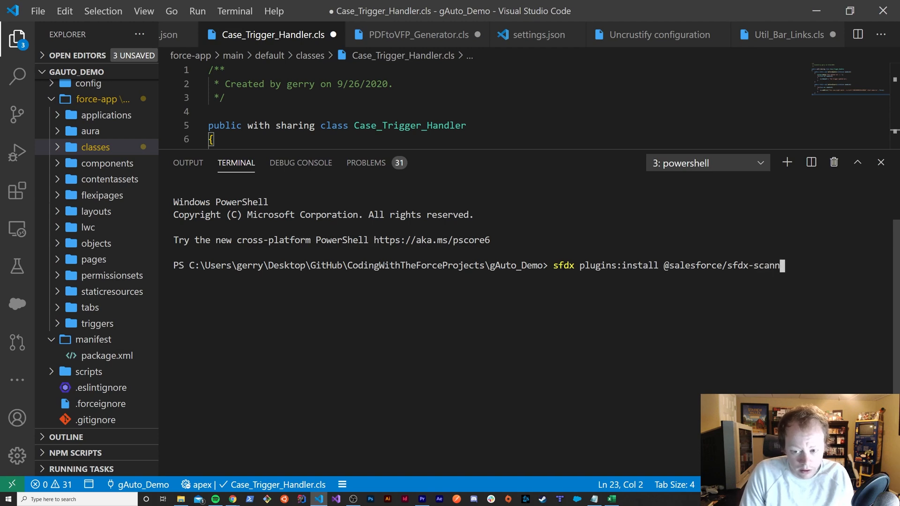
{"action": "type", "text": "er"}
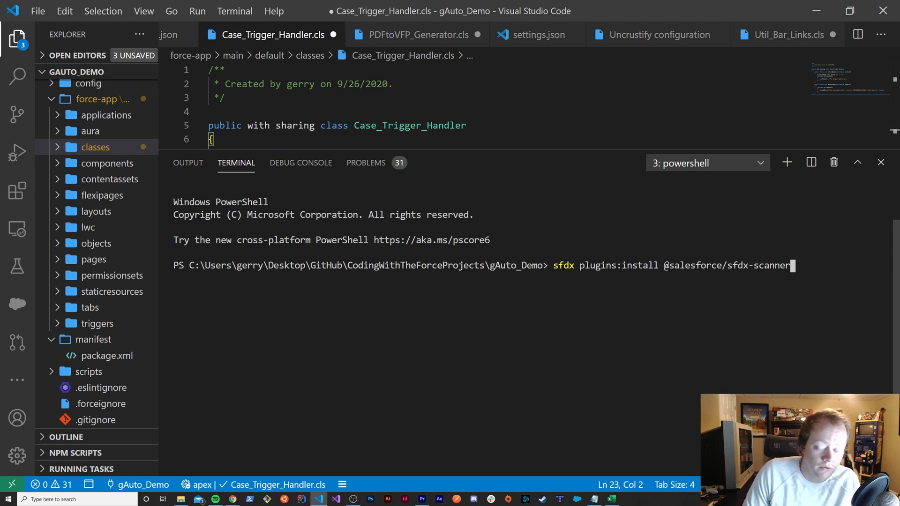
{"action": "key", "text": "Return"}
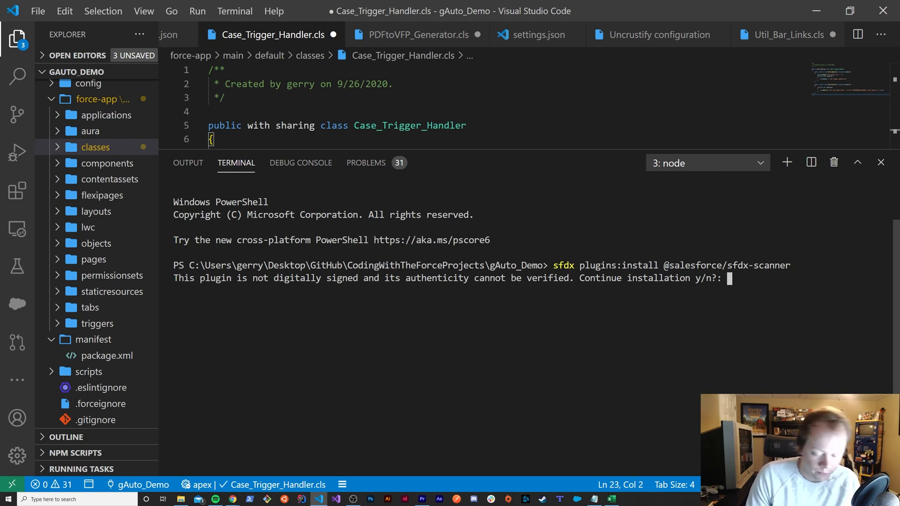
Step: Answer y to continue installing the unsigned sfdx-scanner plug-in
{"action": "type", "text": "y"}
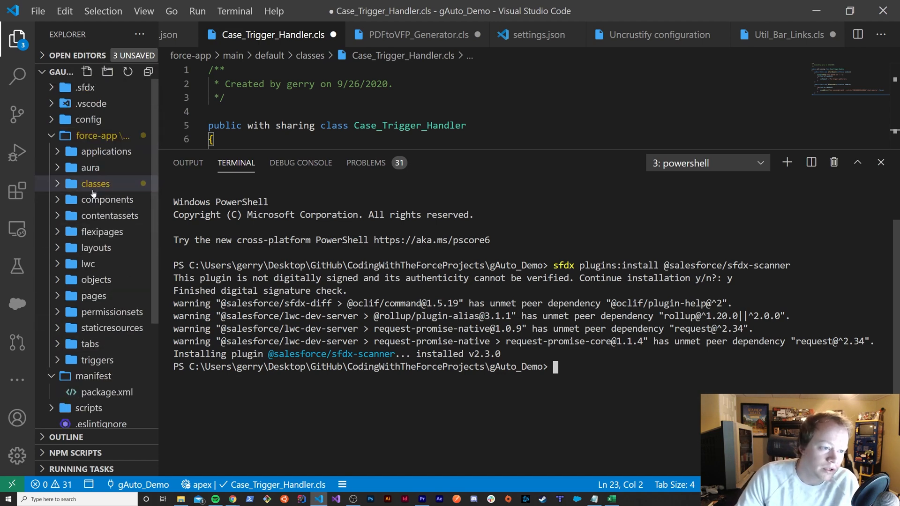
{"action": "mouse_move", "coordinate": [97, 135]}
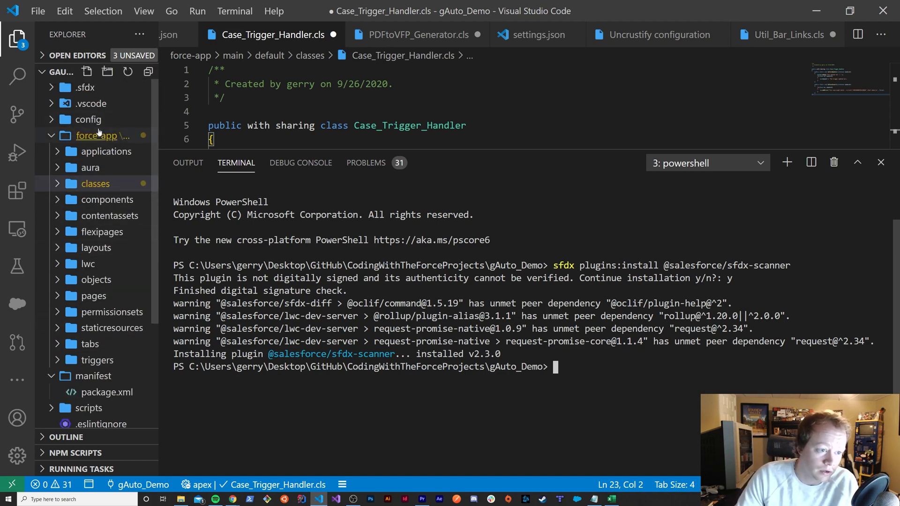
{"action": "mouse_move", "coordinate": [59, 156]}
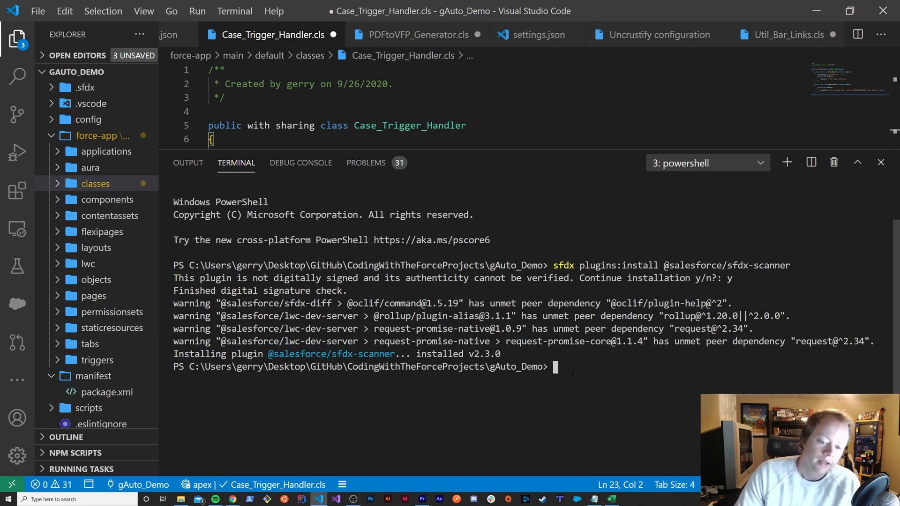
Step: Type sfdx scanner:run --target "**/lwc/**" --format csv --outfile to the Desktop, checking the lwc folder
{"action": "type", "text": "sfdx plugins:install @salesforcesfdx-scanner"}
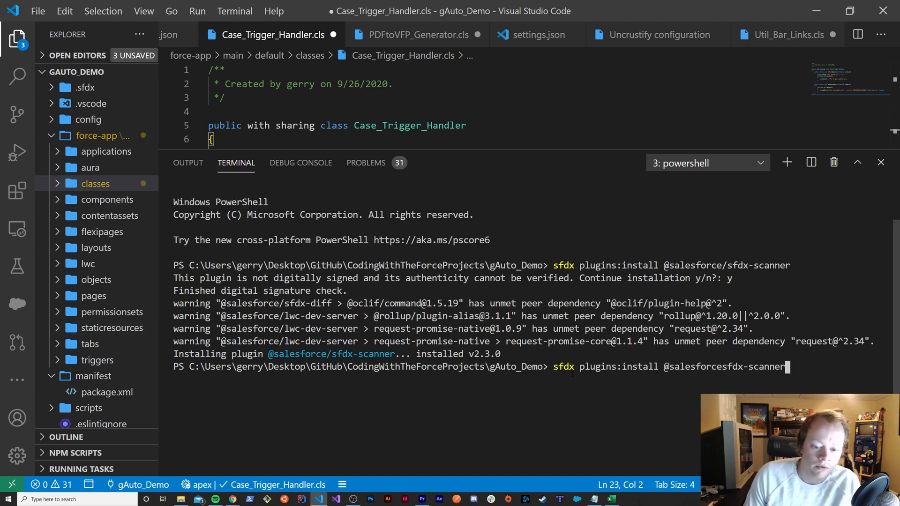
{"action": "type", "text": "sfdx scanner:run --target \"**/lwc/**\" --format \"csv\" --outfile \"C:\\Users\\gerry\\Desktop\\lwcviolations.csv\""}
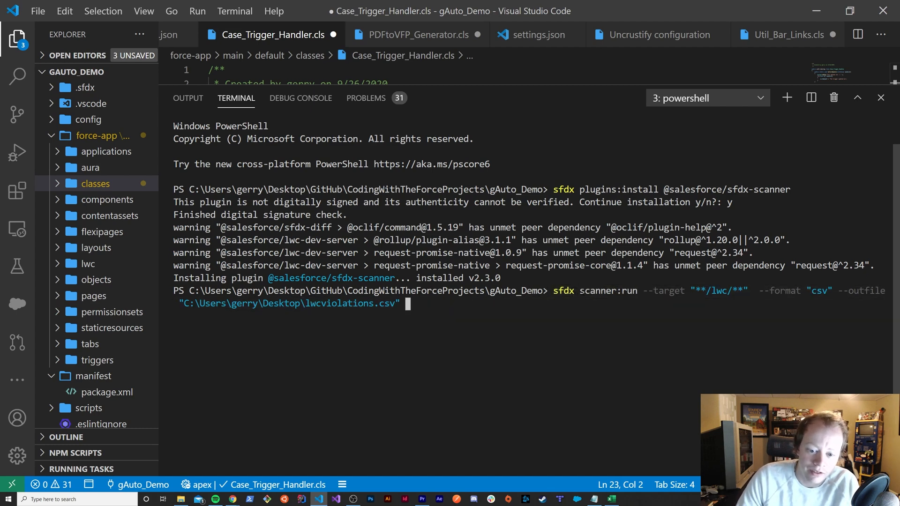
{"action": "double_click", "coordinate": [608, 290]}
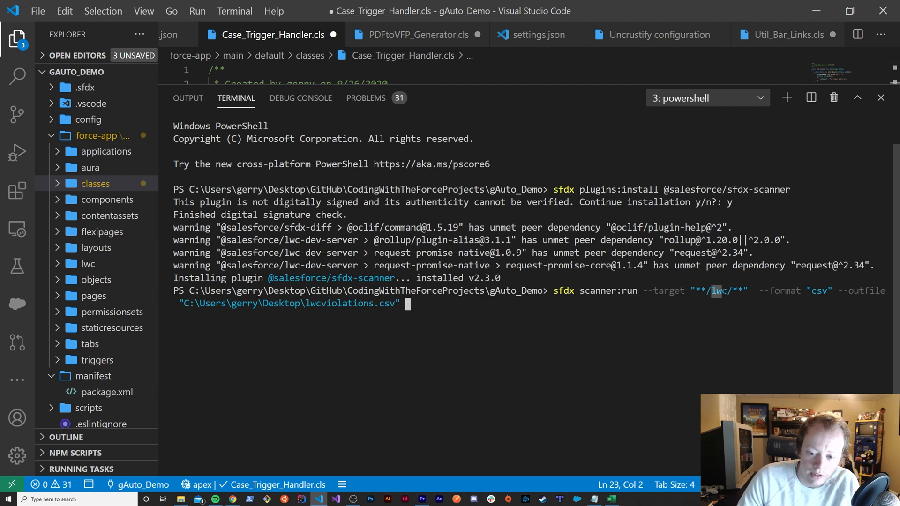
{"action": "mouse_move", "coordinate": [118, 174]}
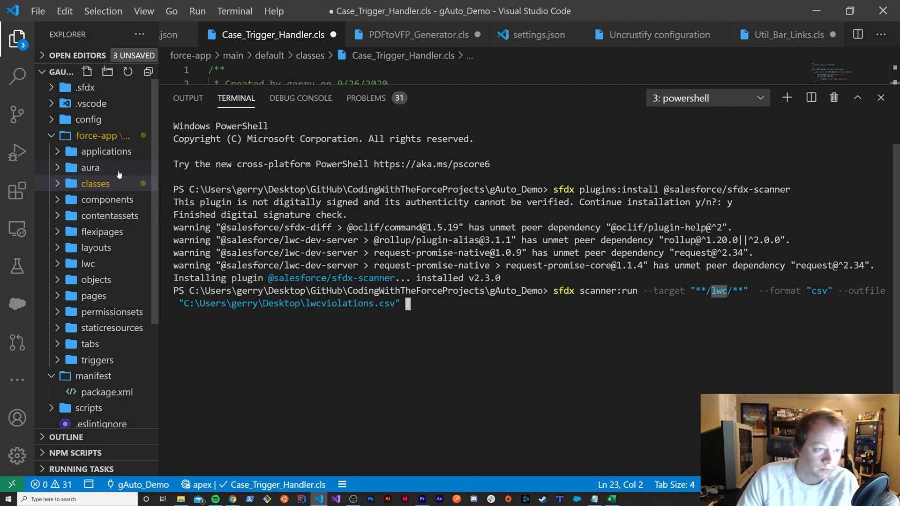
{"action": "mouse_move", "coordinate": [84, 160]}
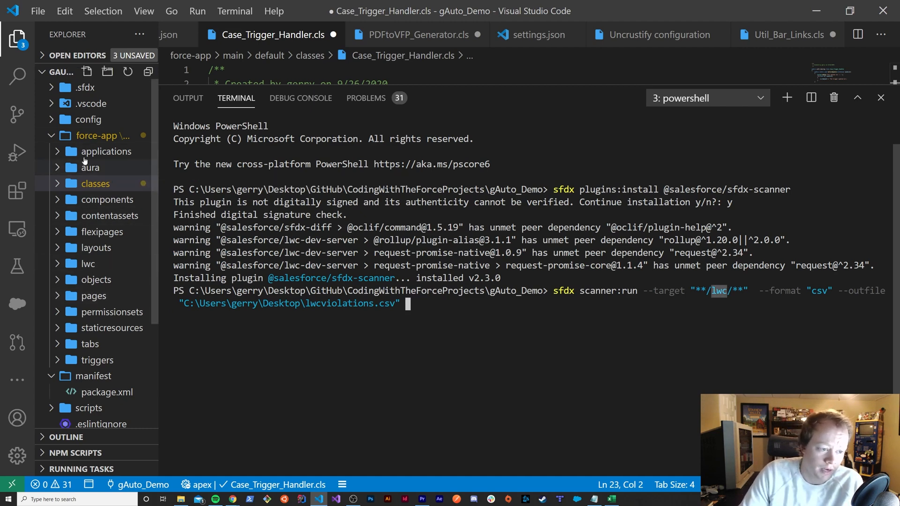
{"action": "mouse_move", "coordinate": [125, 199]}
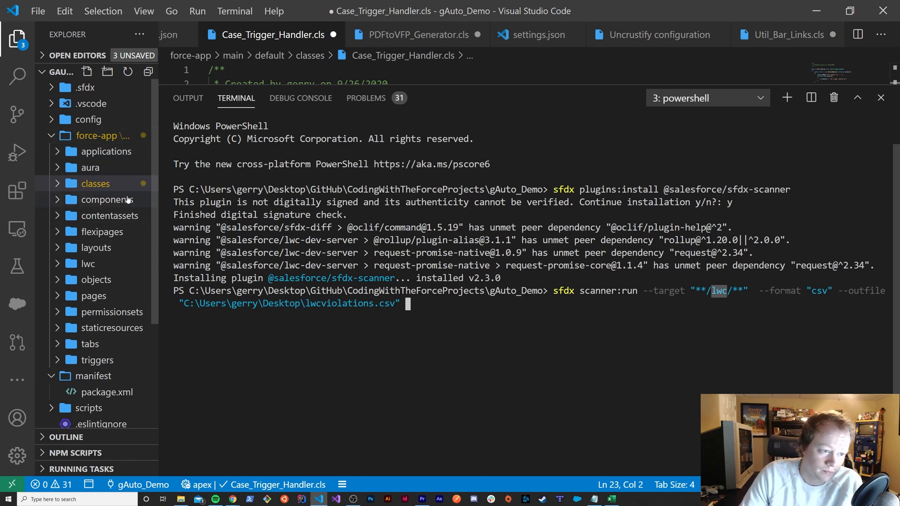
{"action": "mouse_move", "coordinate": [89, 275]}
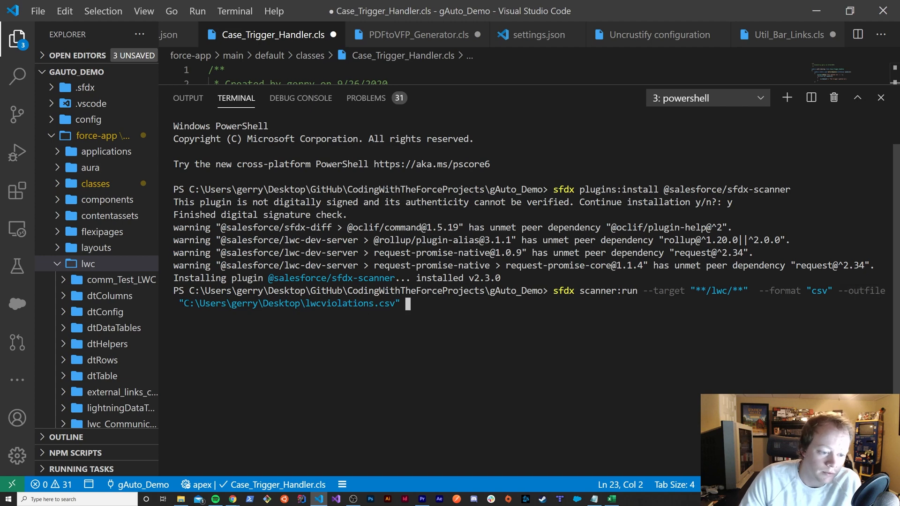
{"action": "double_click", "coordinate": [286, 304]}
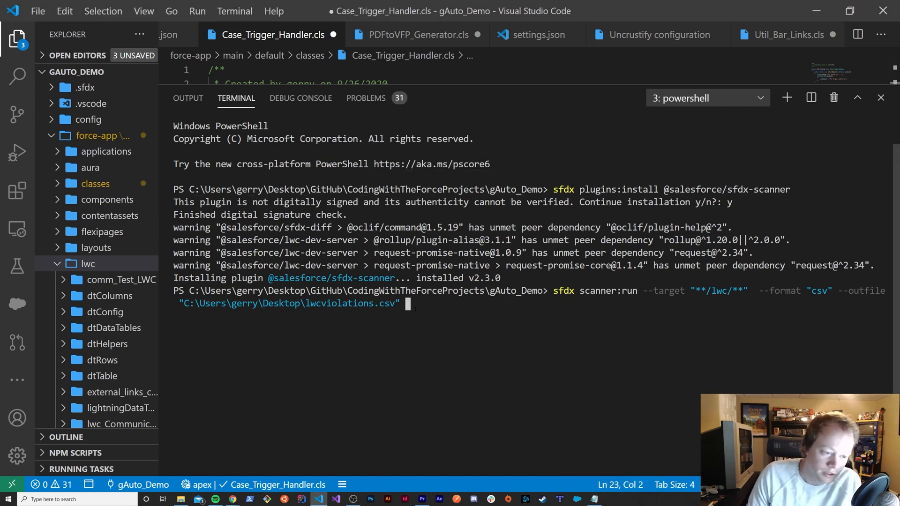
Step: Run the LWC scan and open lwcviolations.csv from the Desktop
{"action": "key", "text": "Return"}
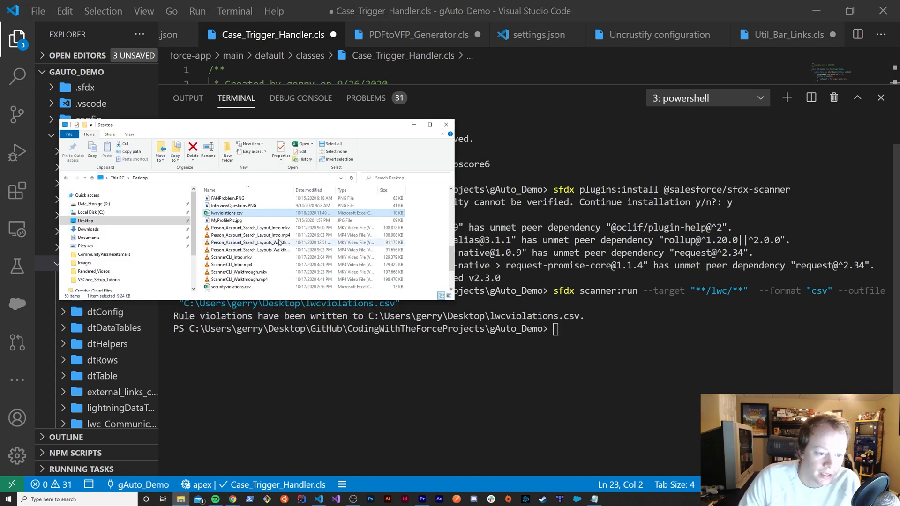
{"action": "double_click", "coordinate": [226, 213]}
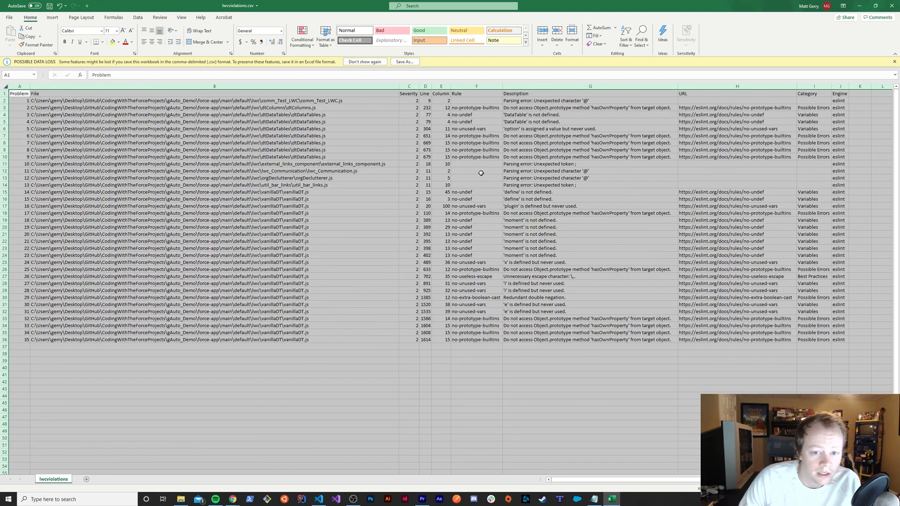
Step: Check the rule, file, line and engine cells, then copy the no-prototype-builtins URL from H7
{"action": "left_click", "coordinate": [475, 171]}
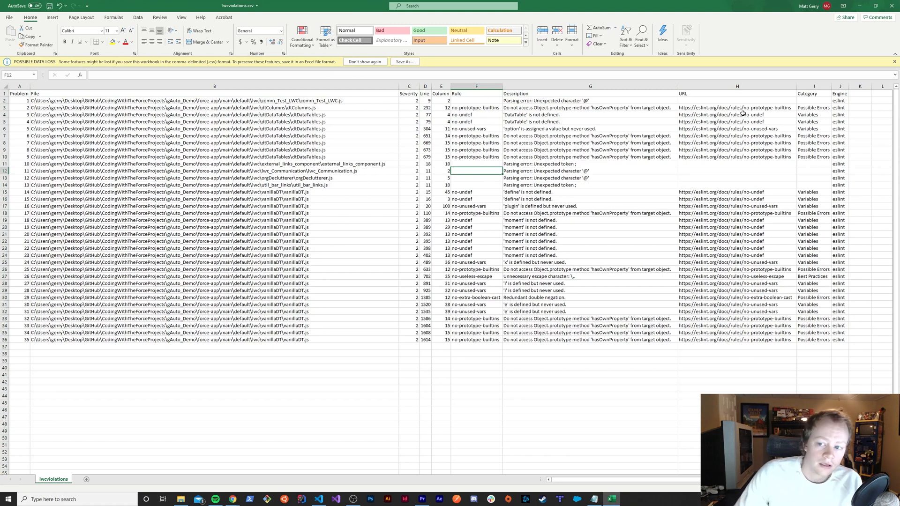
{"action": "mouse_move", "coordinate": [757, 84]}
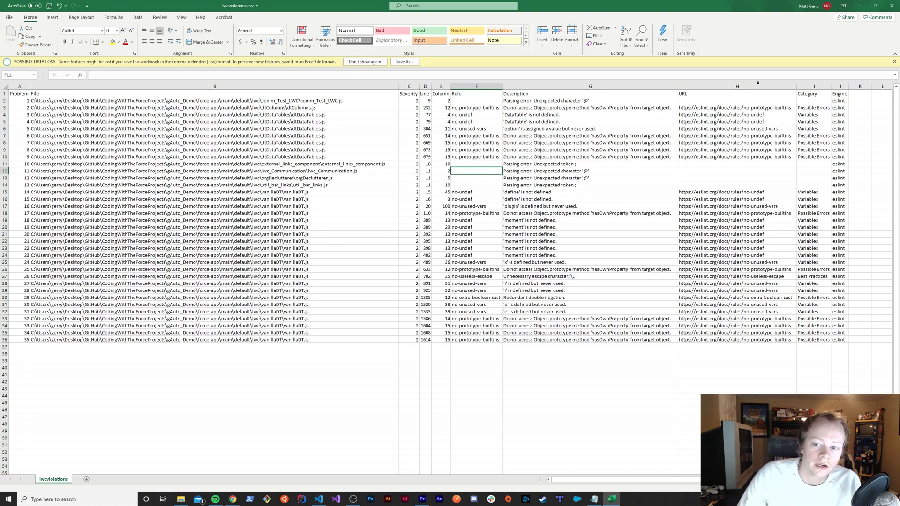
{"action": "mouse_move", "coordinate": [292, 131]}
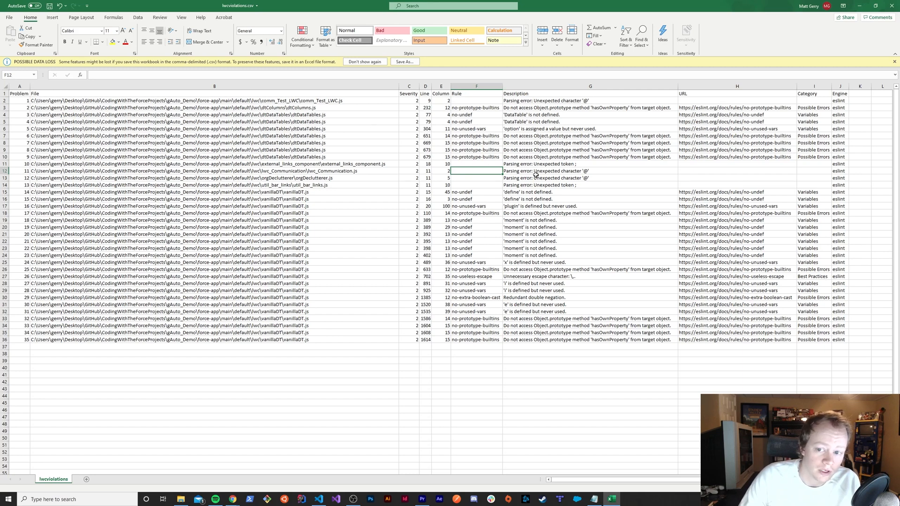
{"action": "left_click", "coordinate": [214, 101]}
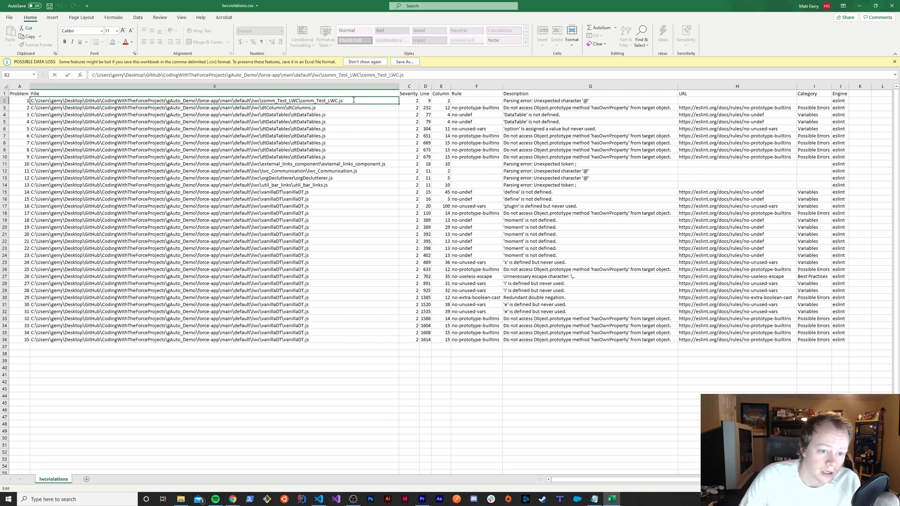
{"action": "left_click", "coordinate": [425, 164]}
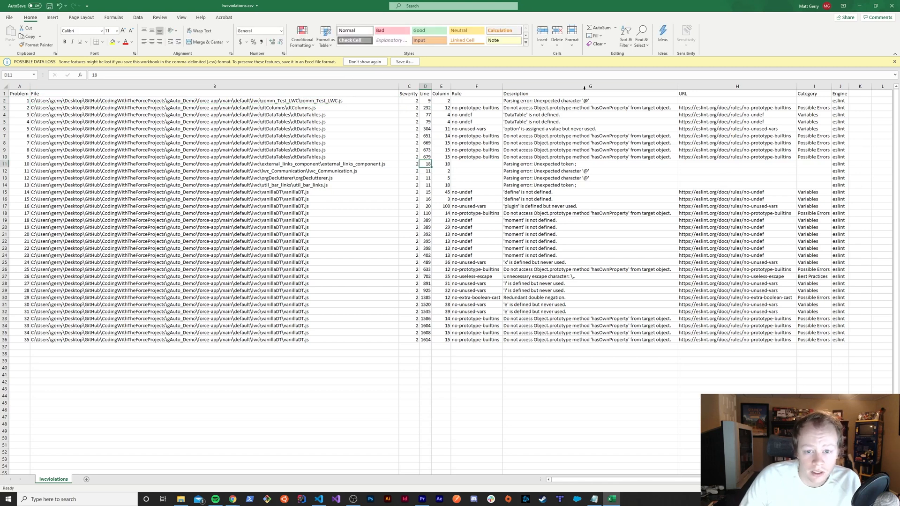
{"action": "left_click", "coordinate": [588, 101]}
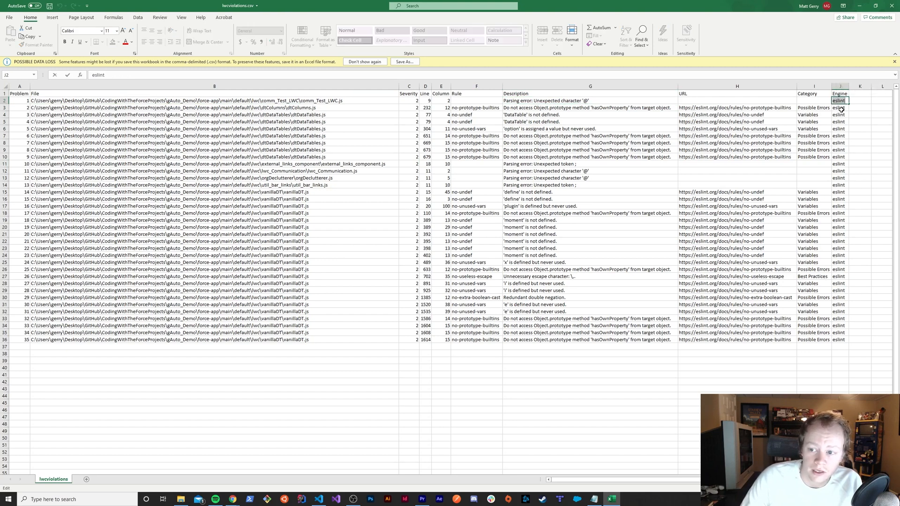
{"action": "left_click", "coordinate": [839, 107]}
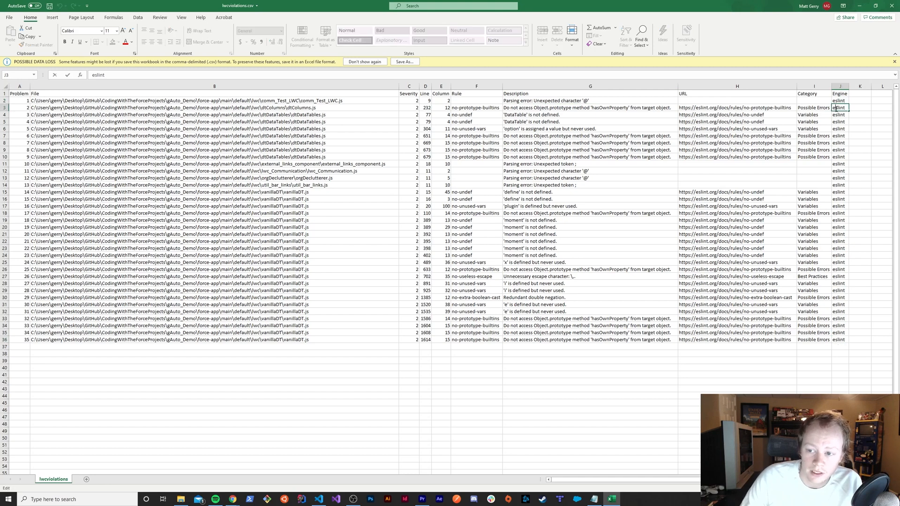
{"action": "mouse_move", "coordinate": [785, 110]}
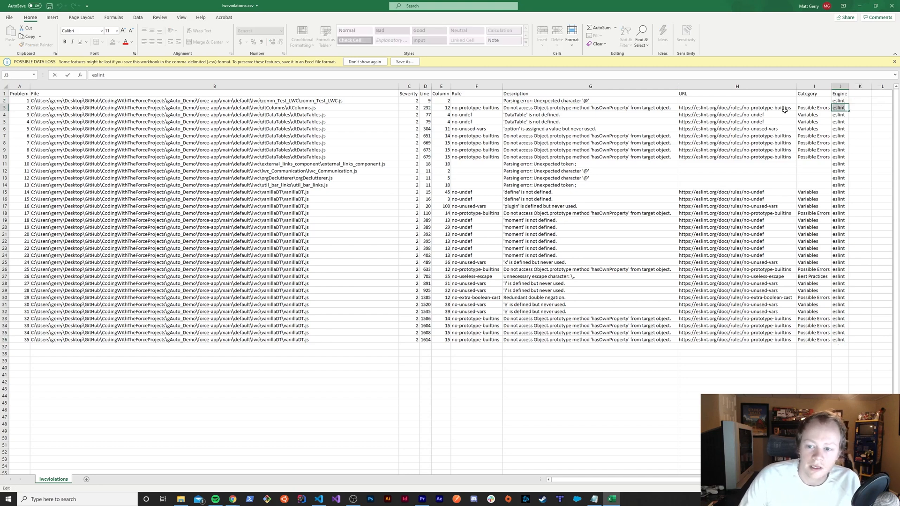
{"action": "left_click", "coordinate": [736, 136]}
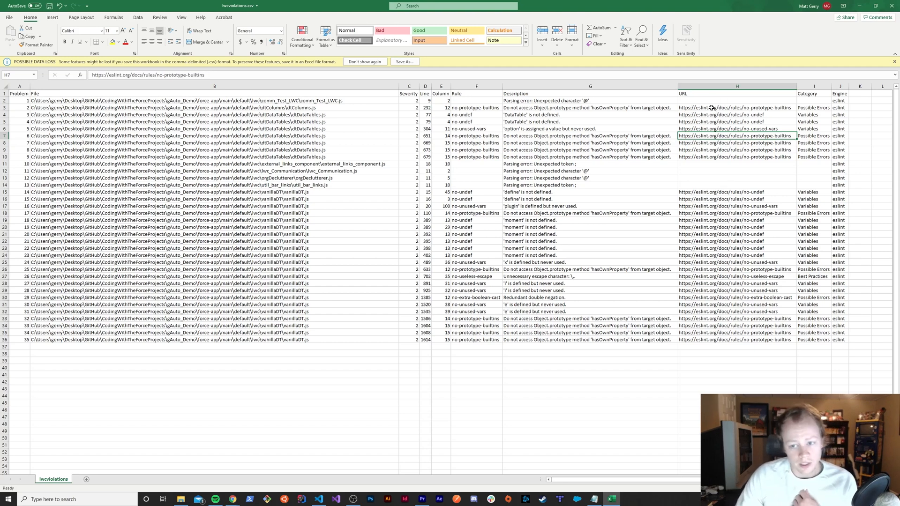
{"action": "double_click", "coordinate": [736, 108]}
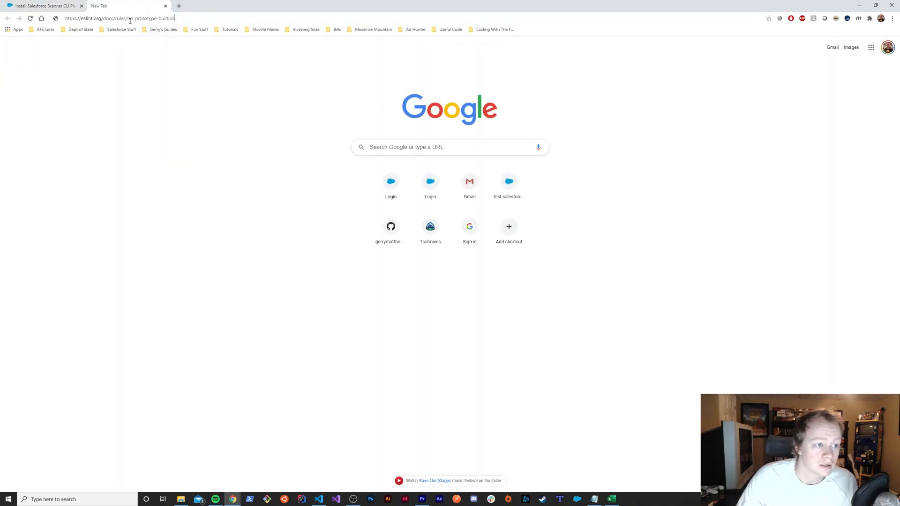
Step: Load ESLint's no-prototype-builtins page and read its summary and Rule Details examples
{"action": "key", "text": "Return"}
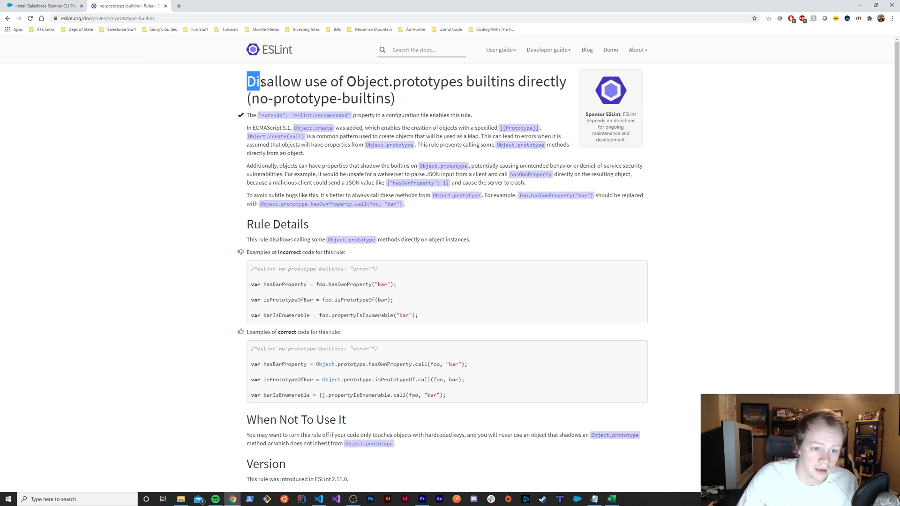
{"action": "left_click_drag", "start_coordinate": [248, 81], "coordinate": [511, 148]}
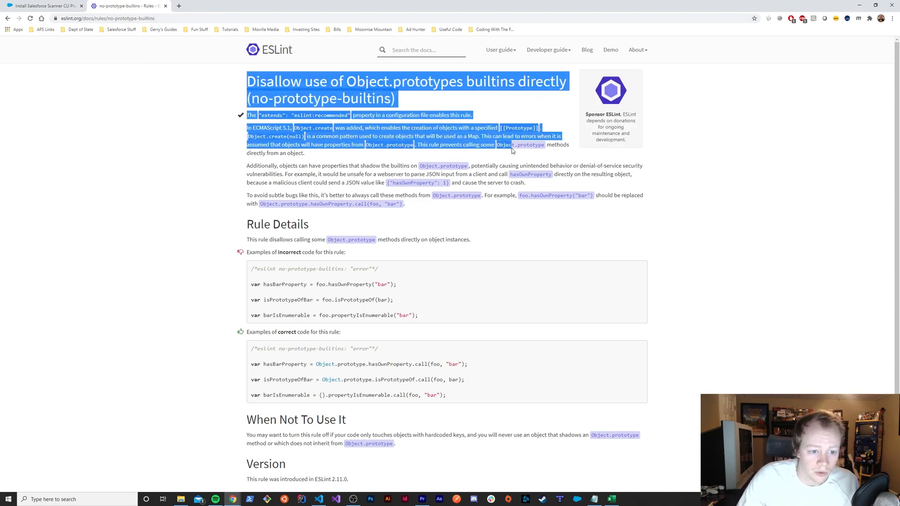
{"action": "left_click", "coordinate": [247, 233]}
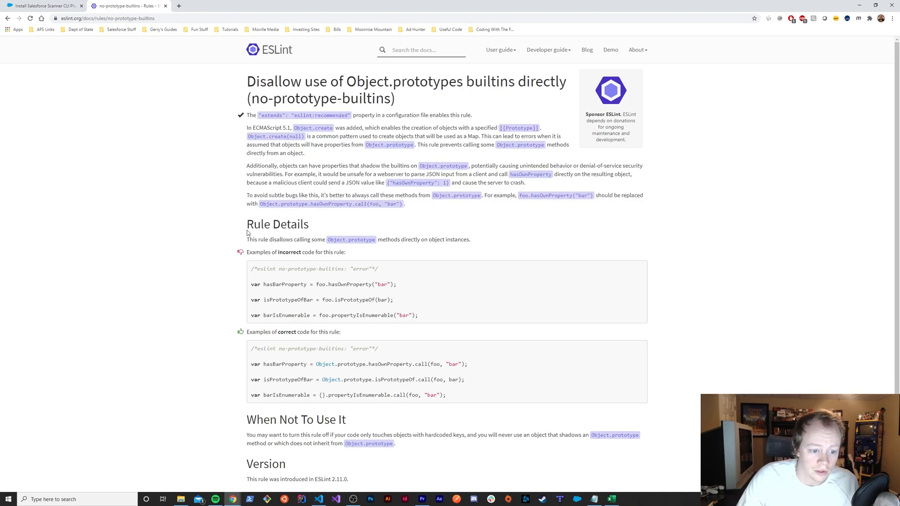
{"action": "scroll", "scroll_direction": "down", "scroll_amount": 3}
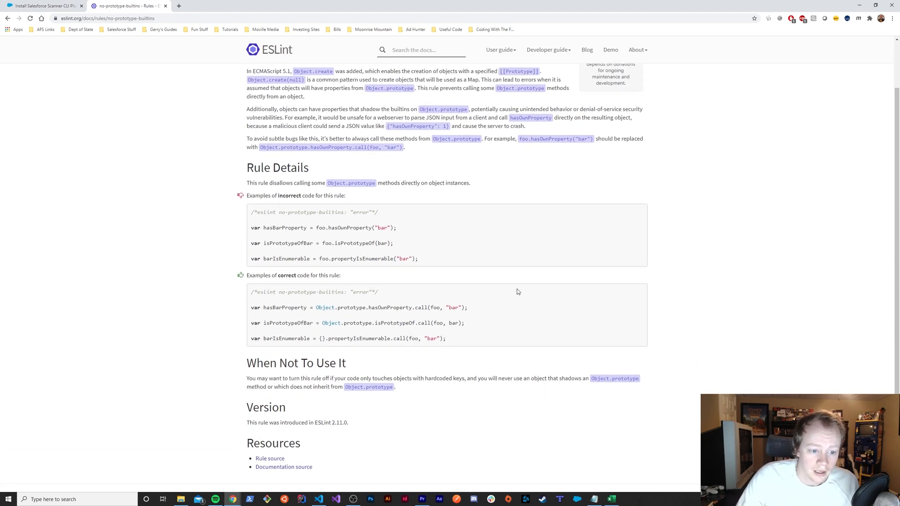
{"action": "scroll", "scroll_direction": "up", "scroll_amount": 3}
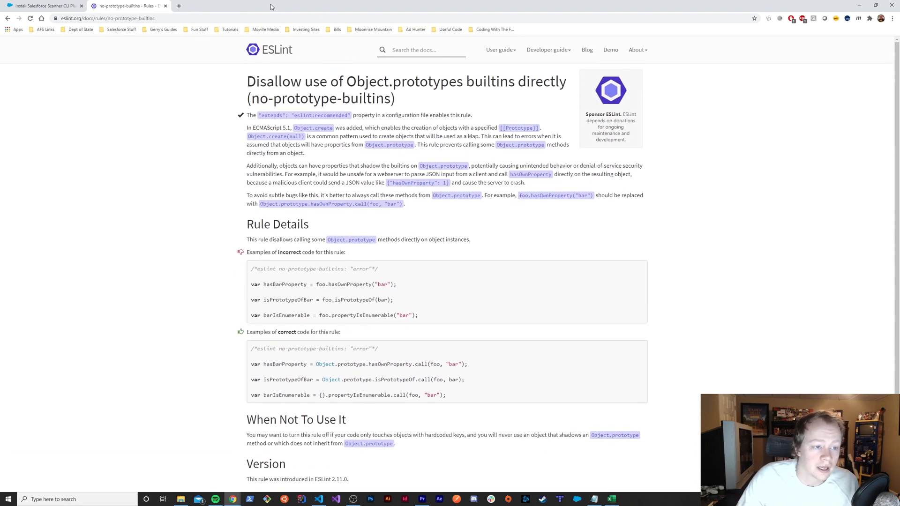
{"action": "mouse_move", "coordinate": [365, 9]}
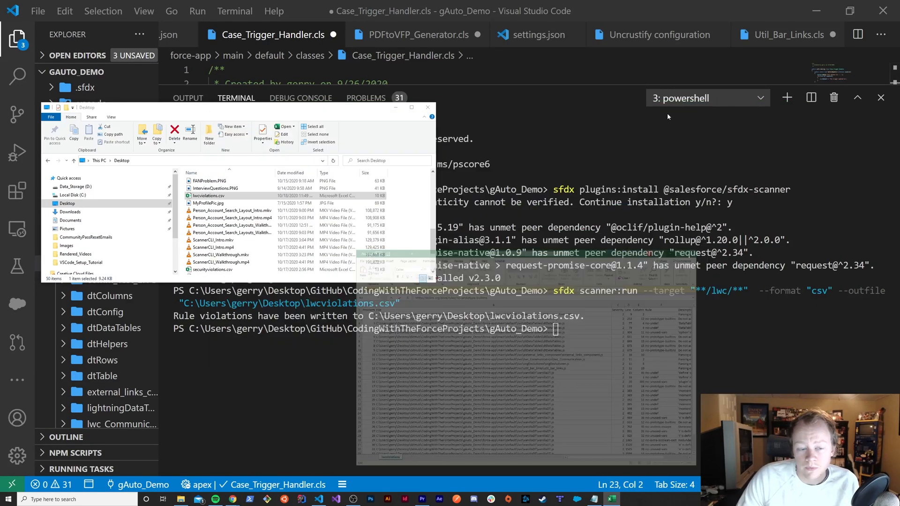
Step: Recall the LWC scan command, add --category "Security", and replace lwc in the target with apex
{"action": "left_click", "coordinate": [427, 107]}
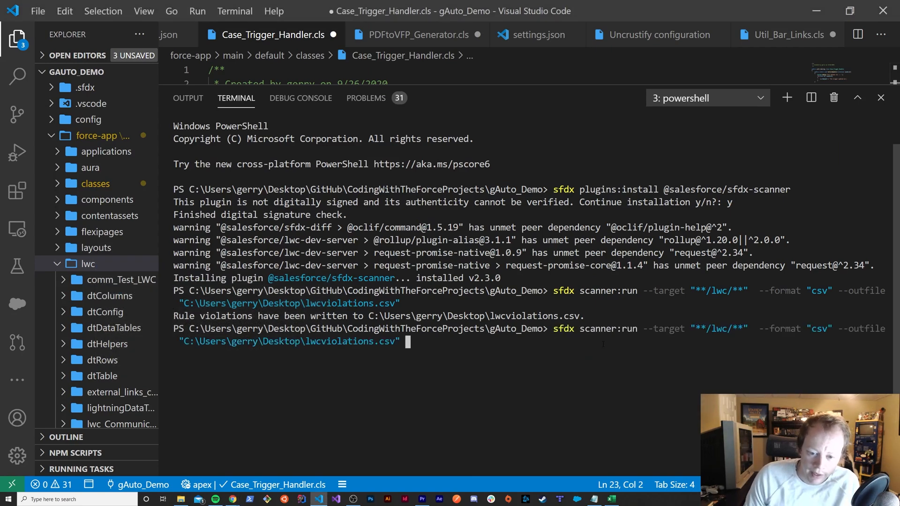
{"action": "mouse_move", "coordinate": [396, 342]}
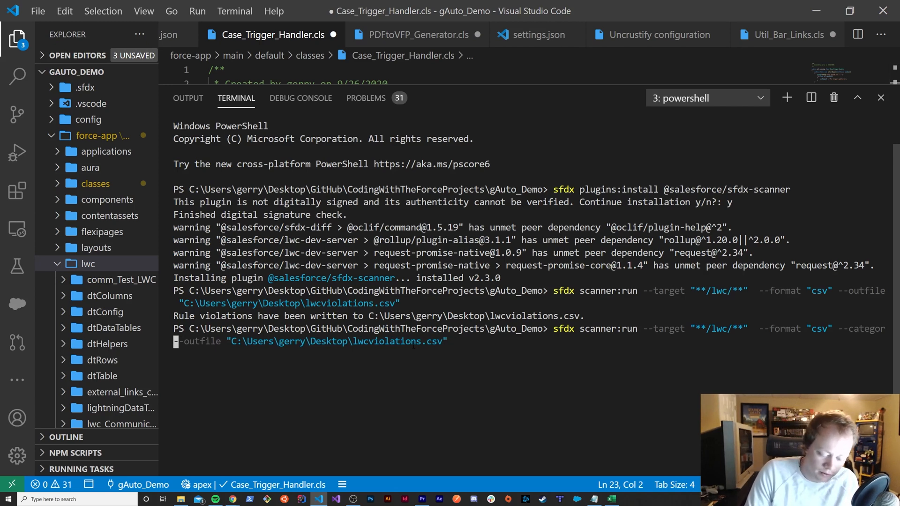
{"action": "type", "text": "y"}
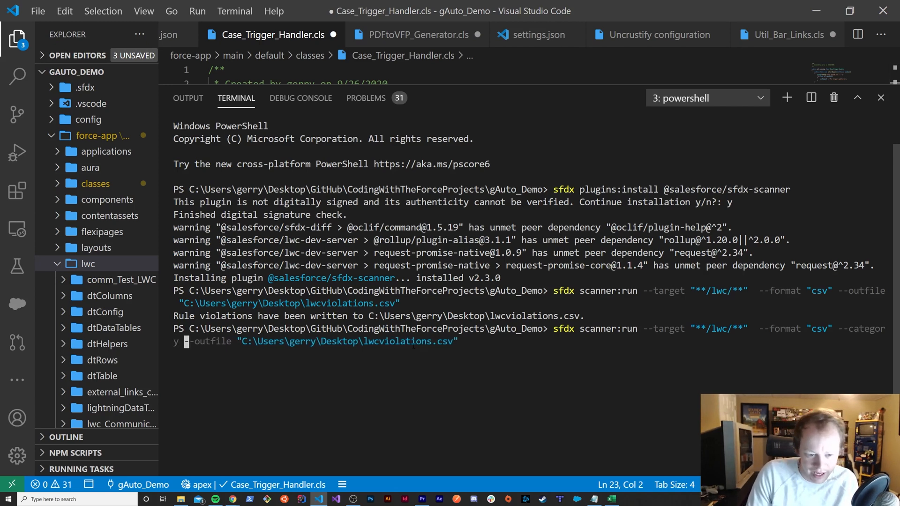
{"action": "type", "text": "\"S"}
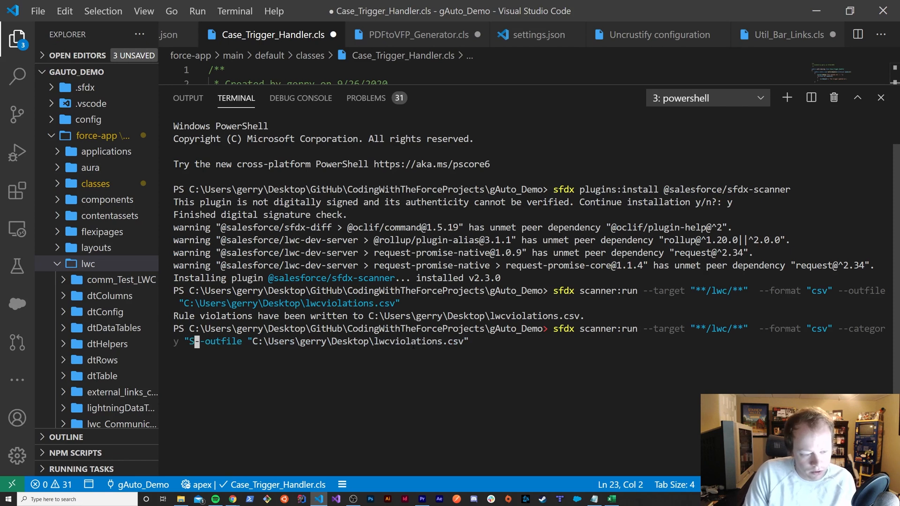
{"action": "type", "text": "ecurity"}
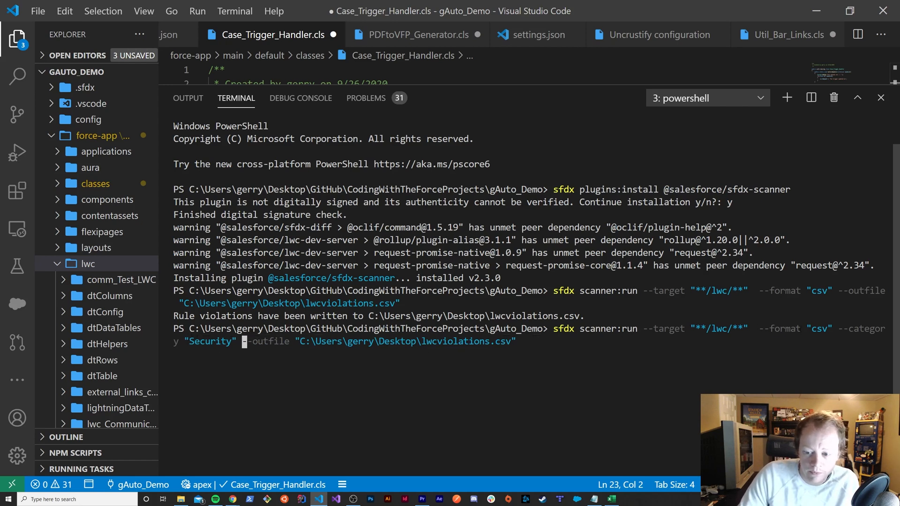
{"action": "double_click", "coordinate": [716, 328]}
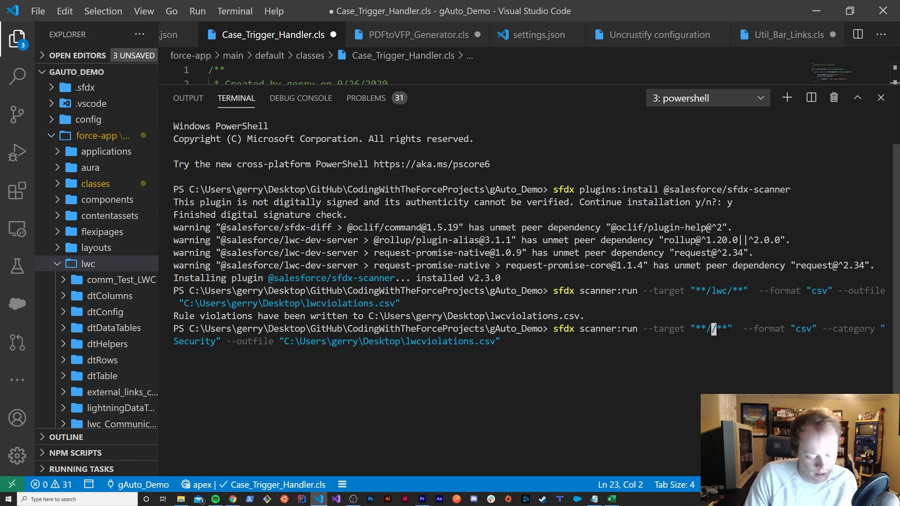
{"action": "type", "text": "apex"}
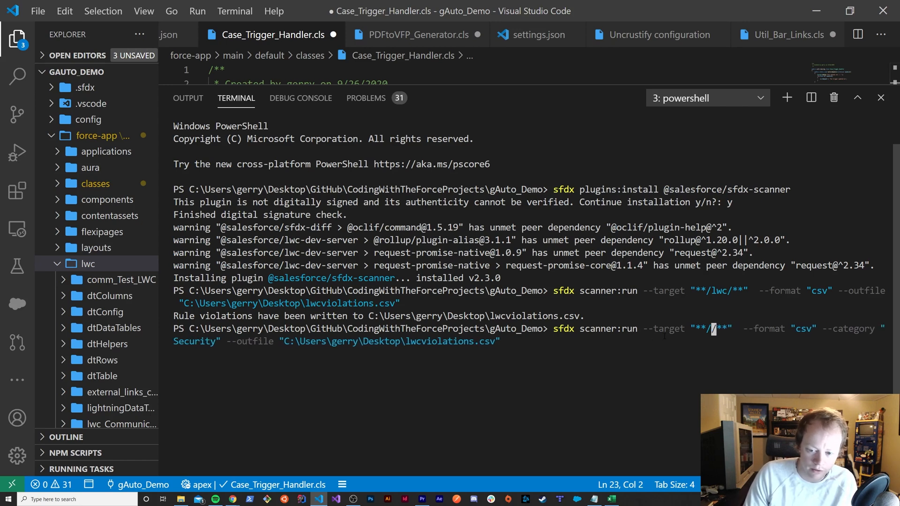
Step: Point the scan at classes, rename the outfile to apexsecurityviolations.csv, and run it
{"action": "type", "text": "classes"}
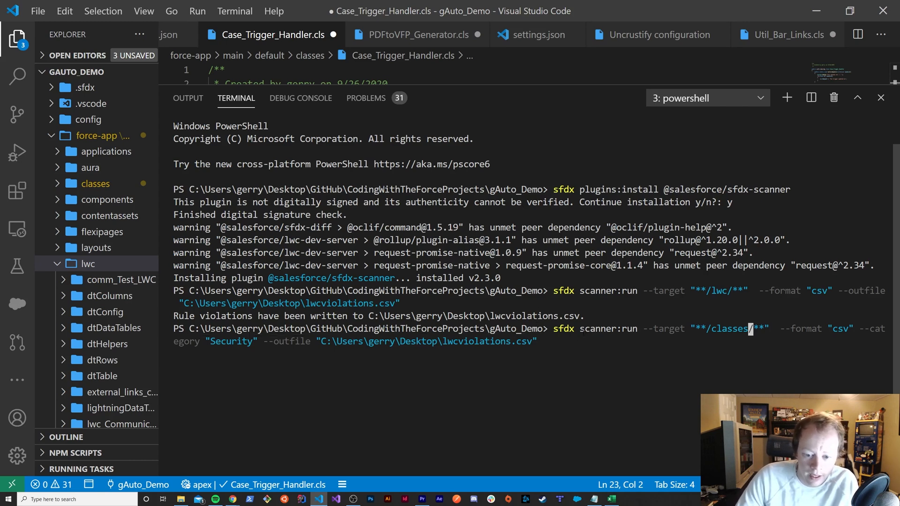
{"action": "double_click", "coordinate": [612, 328]}
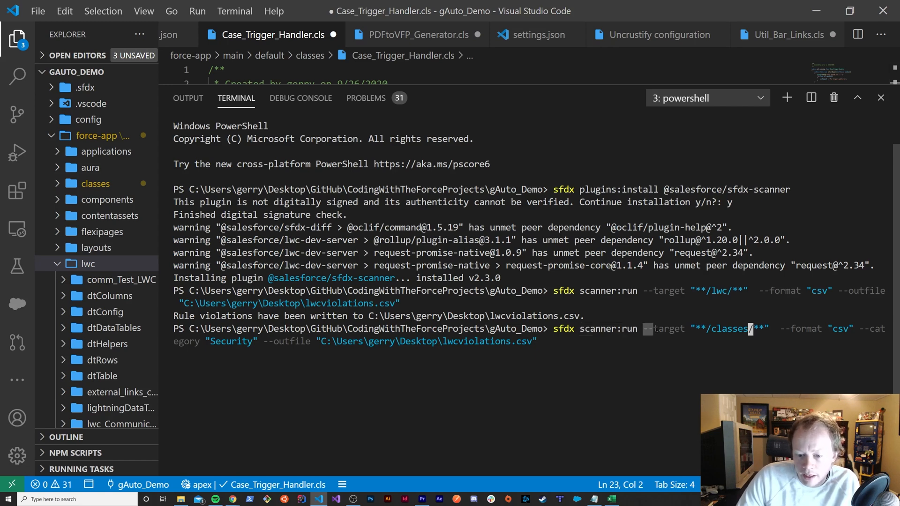
{"action": "double_click", "coordinate": [665, 328]}
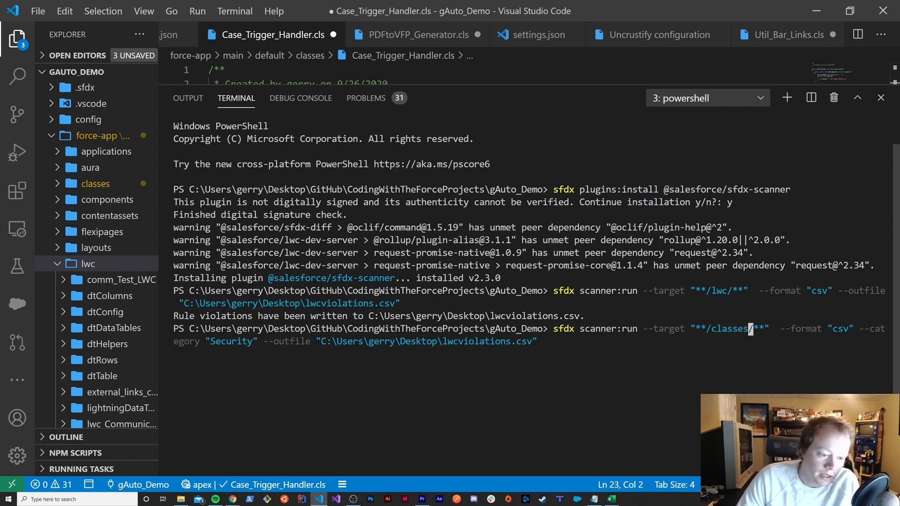
{"action": "double_click", "coordinate": [231, 341]}
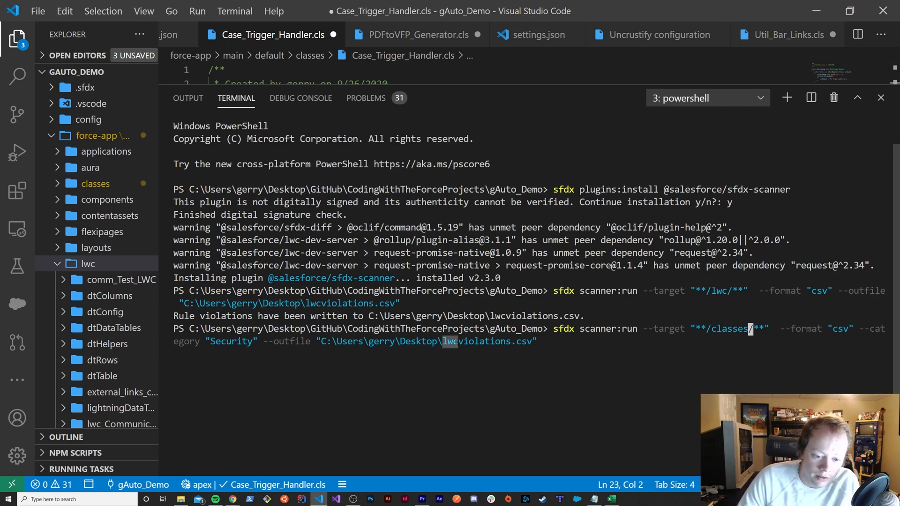
{"action": "type", "text": "apex"}
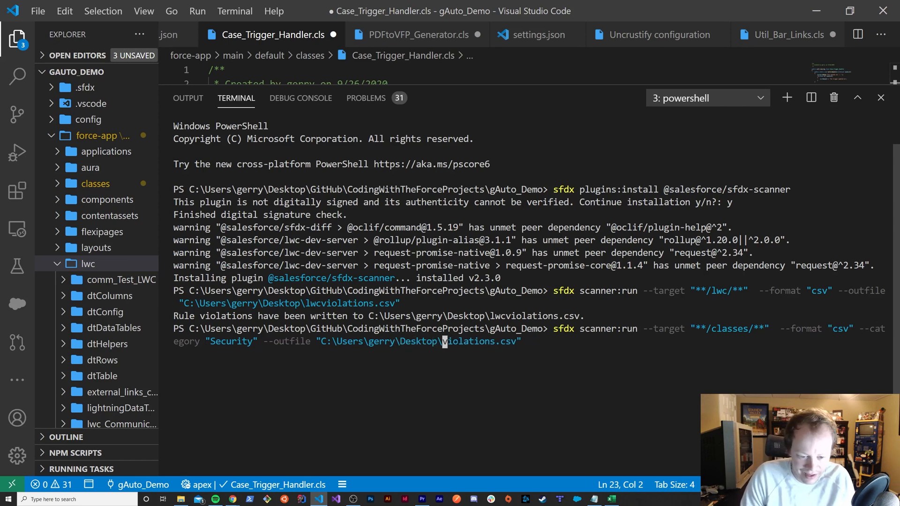
{"action": "type", "text": "apexsecurity"}
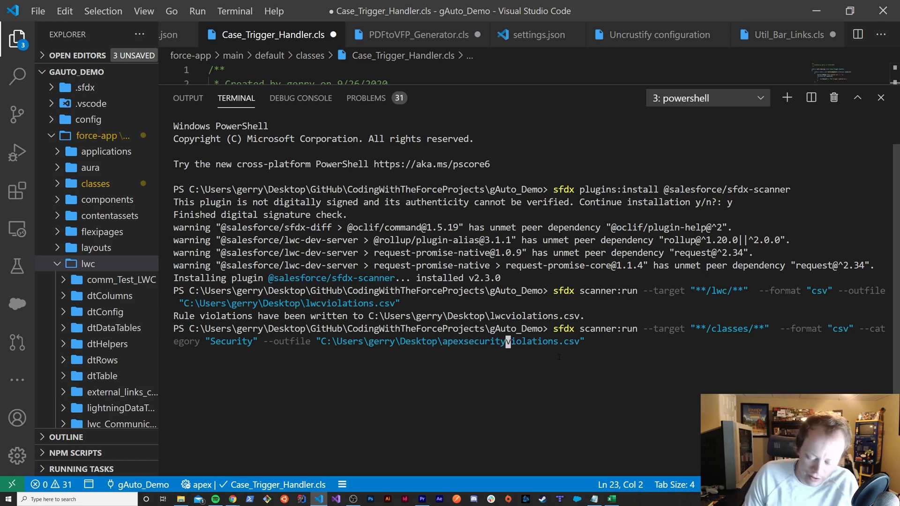
{"action": "key", "text": "Return"}
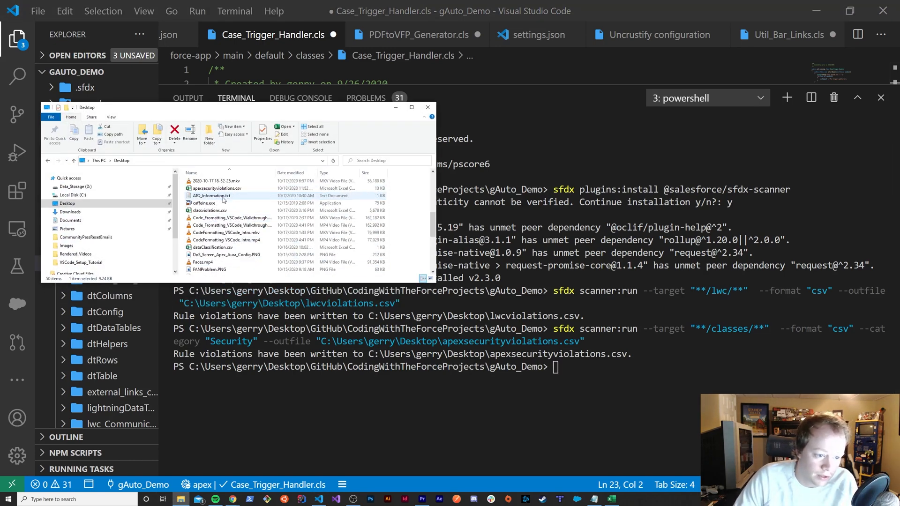
Step: Close the lwcviolations workbook and open apexsecurityviolations.csv from the Desktop folder
{"action": "left_click", "coordinate": [217, 189]}
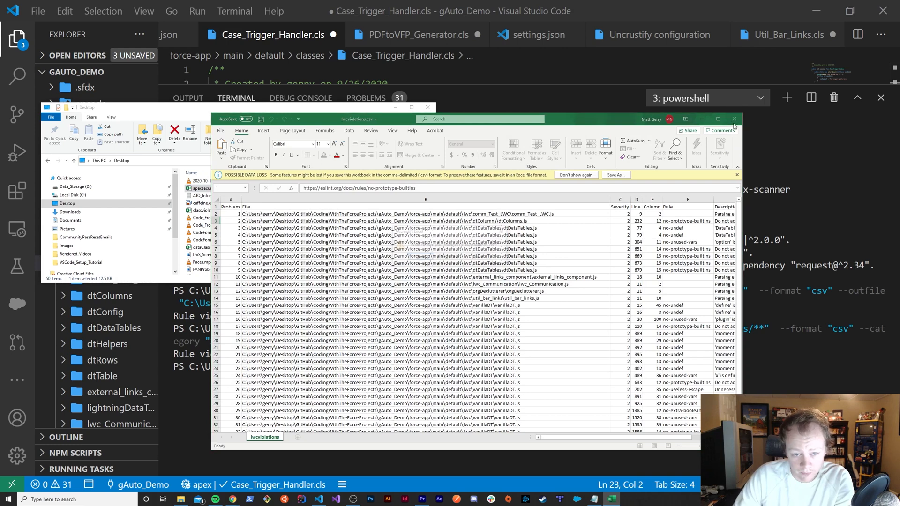
{"action": "left_click", "coordinate": [733, 119]}
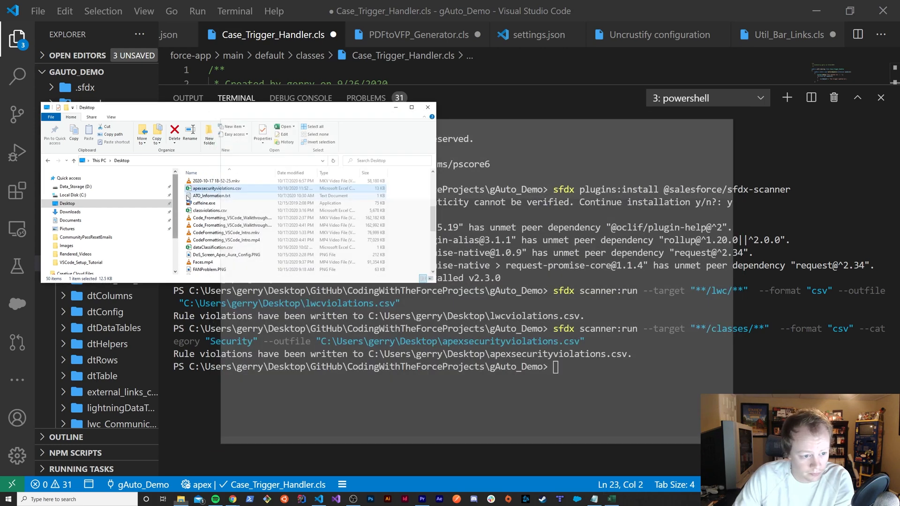
{"action": "double_click", "coordinate": [218, 188]}
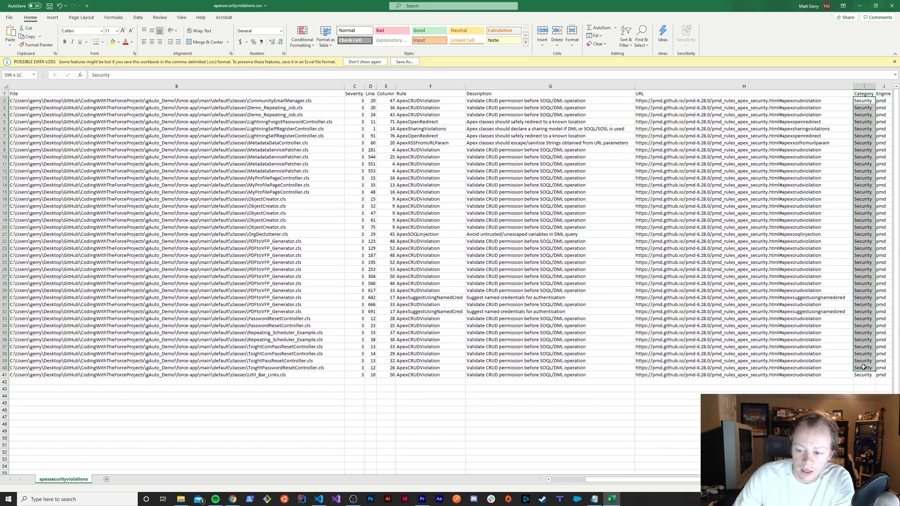
Step: Scroll to the URL column and copy the ApexCRUDViolation documentation link from cell H2
{"action": "left_click", "coordinate": [665, 402]}
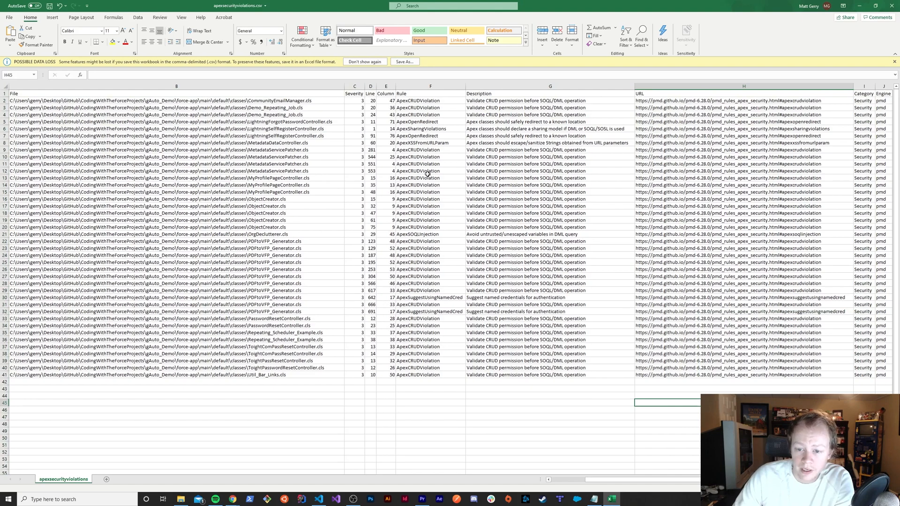
{"action": "mouse_move", "coordinate": [563, 176]}
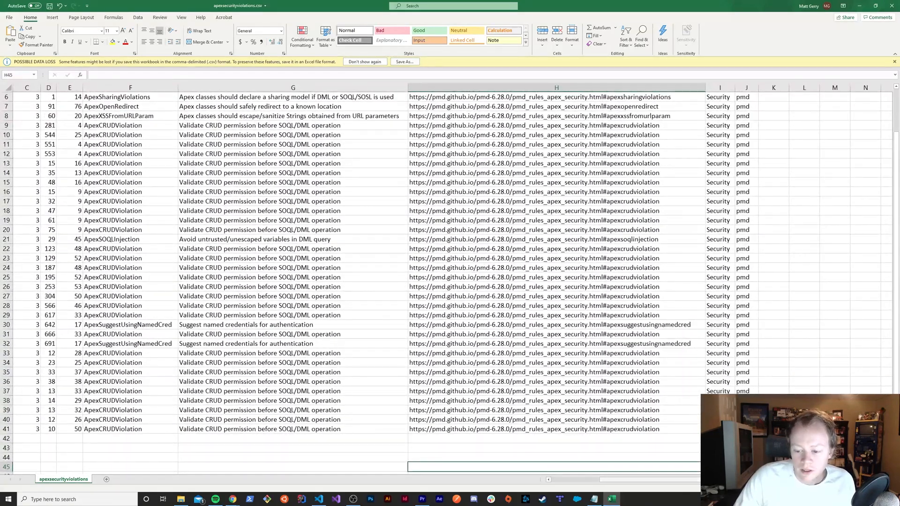
{"action": "scroll", "scroll_direction": "left", "scroll_amount": 3}
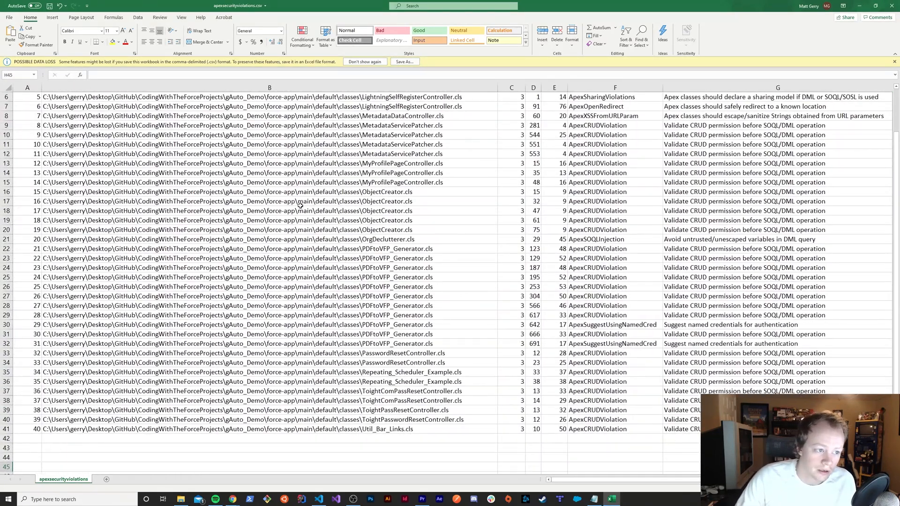
{"action": "scroll", "scroll_direction": "up", "scroll_amount": 3}
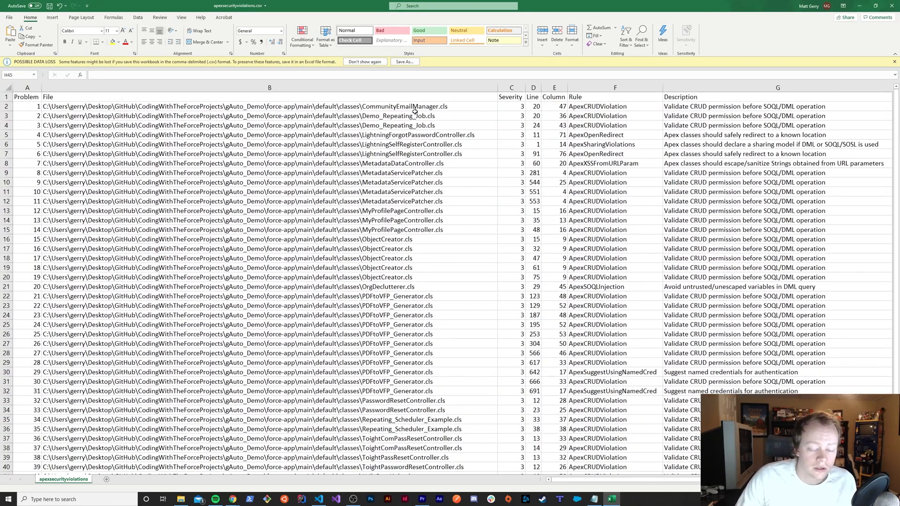
{"action": "mouse_move", "coordinate": [449, 240]}
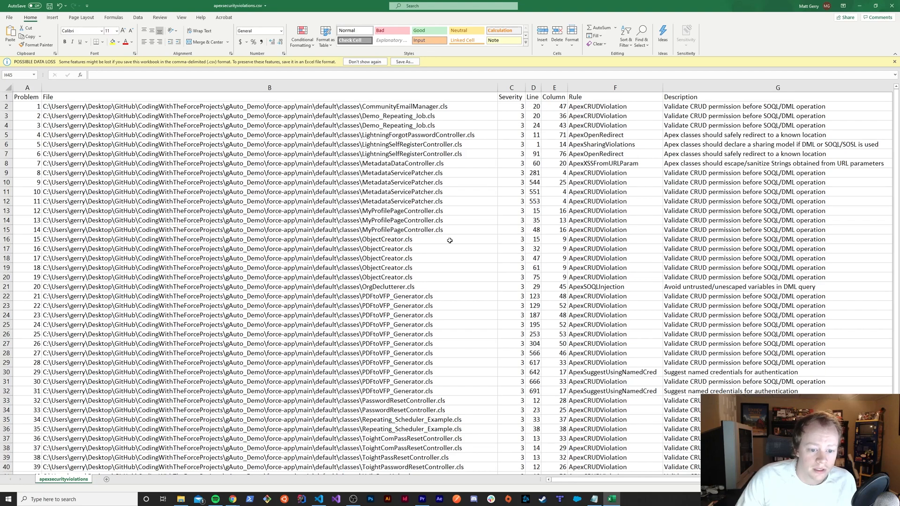
{"action": "mouse_move", "coordinate": [578, 485]}
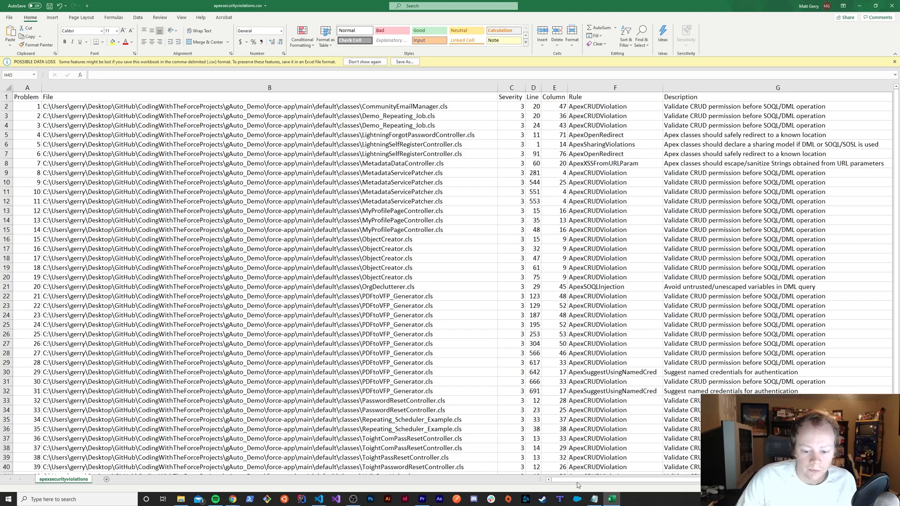
{"action": "scroll", "scroll_direction": "right", "scroll_amount": 3}
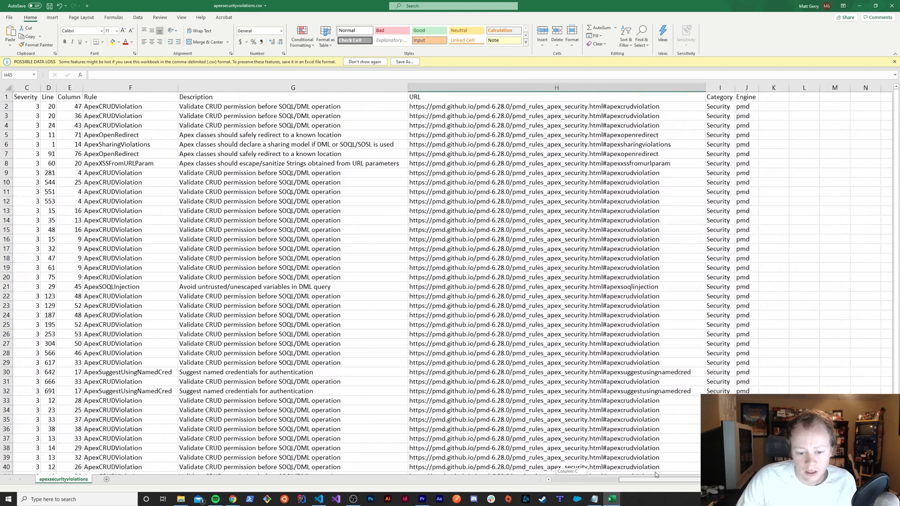
{"action": "left_click", "coordinate": [555, 125]}
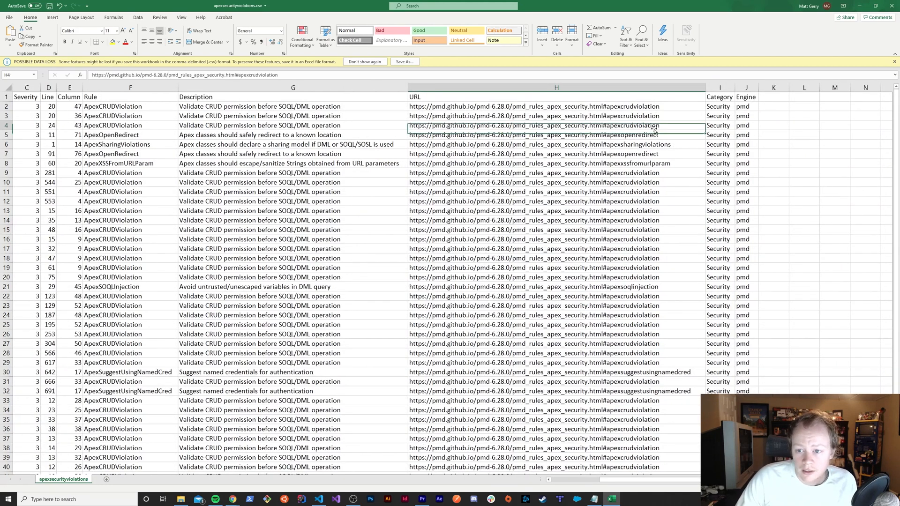
{"action": "left_click", "coordinate": [718, 107]}
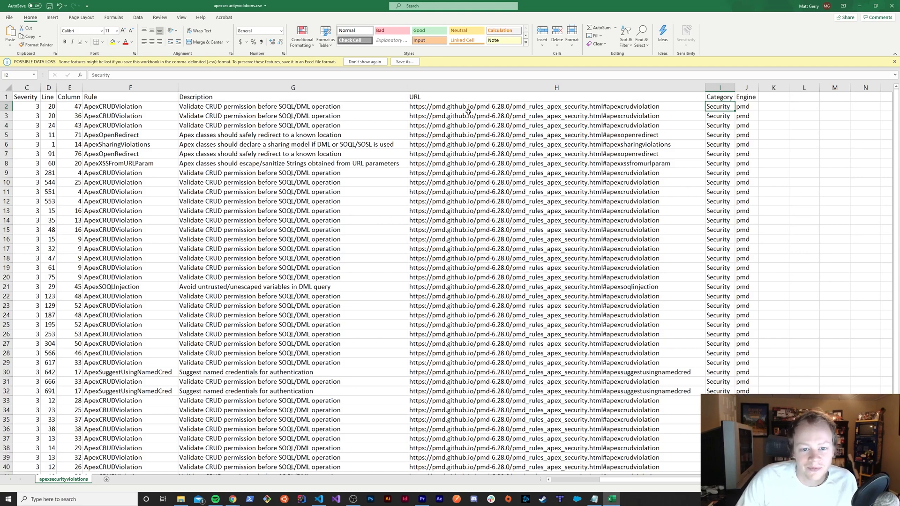
{"action": "left_click", "coordinate": [555, 107]}
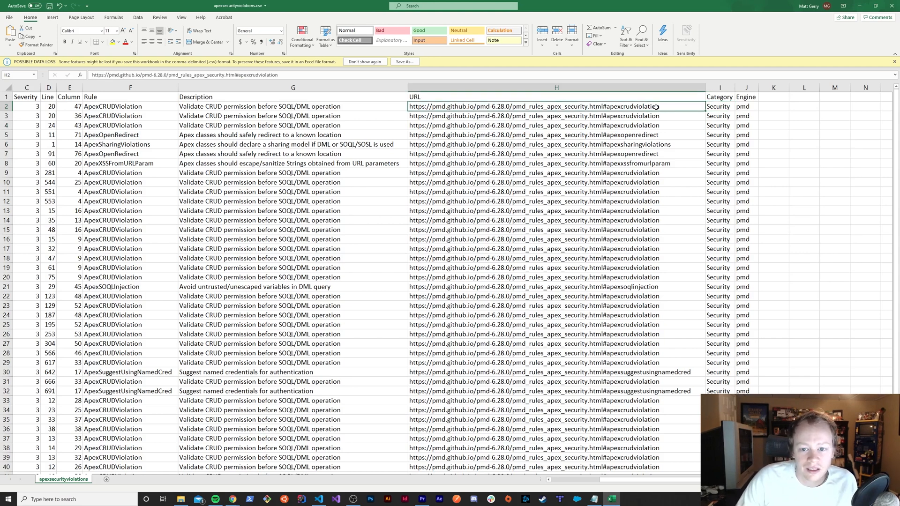
{"action": "double_click", "coordinate": [516, 107]}
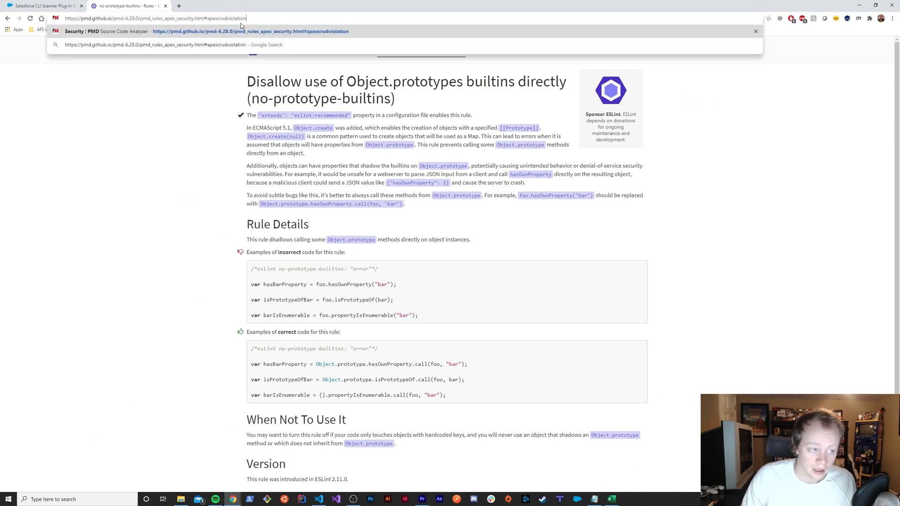
Step: Load the PMD ApexCRUDViolation rule page, then switch back to Visual Studio Code
{"action": "key", "text": "Return"}
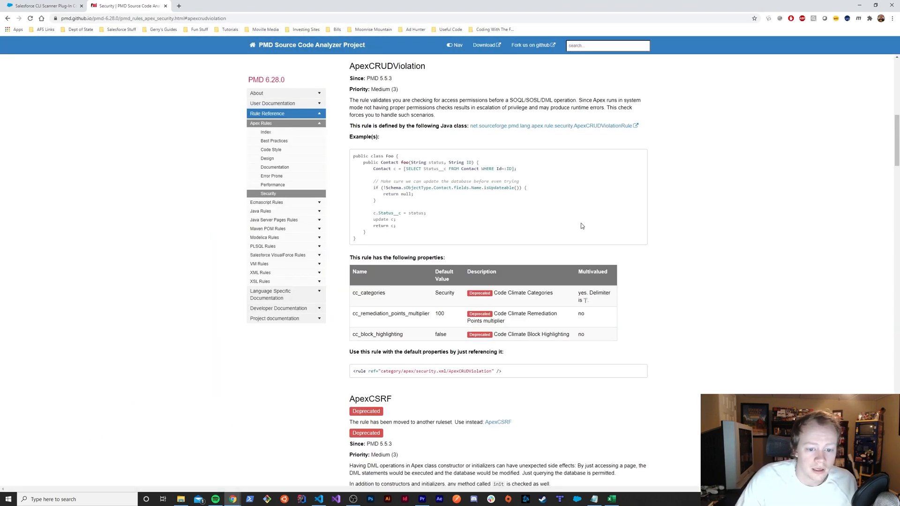
{"action": "mouse_move", "coordinate": [352, 89]}
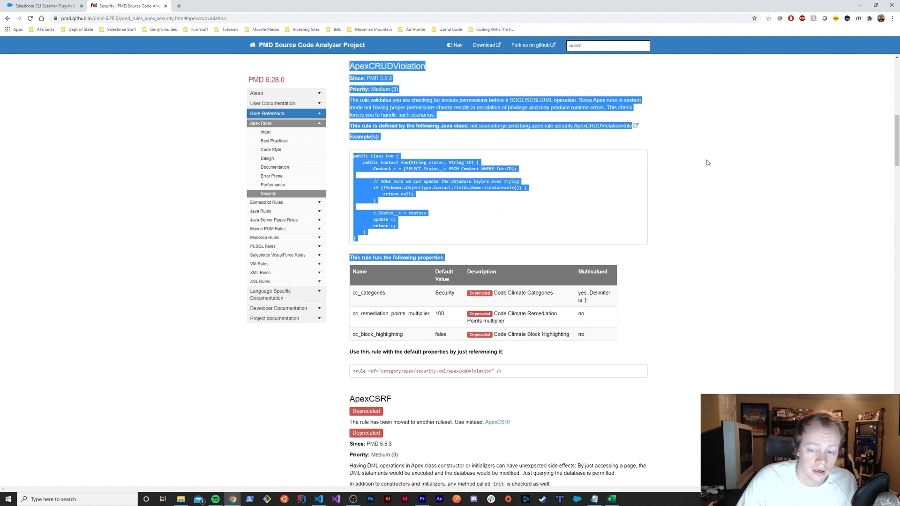
{"action": "left_click", "coordinate": [650, 204]}
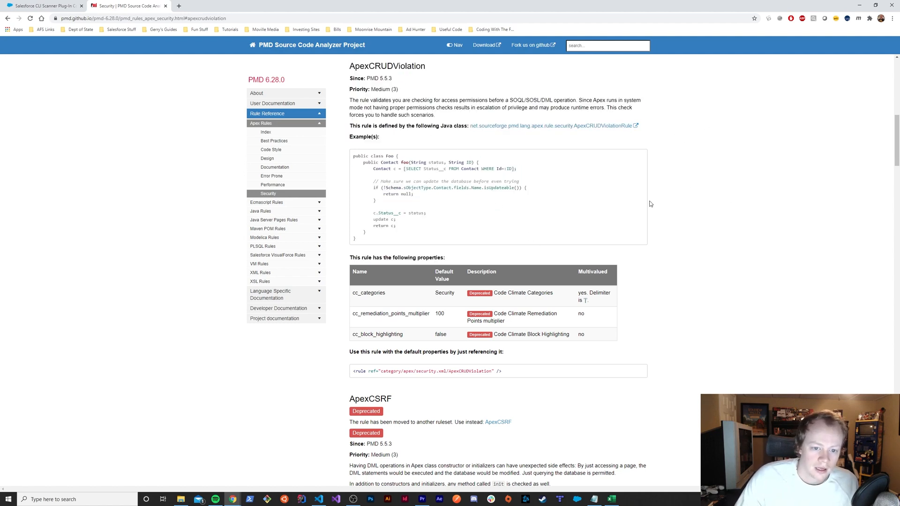
{"action": "mouse_move", "coordinate": [737, 214]}
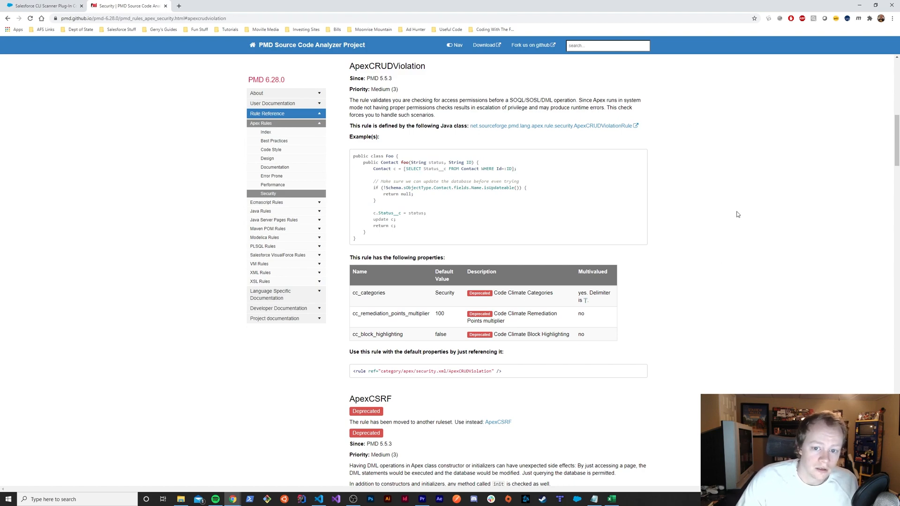
{"action": "left_click", "coordinate": [610, 498]}
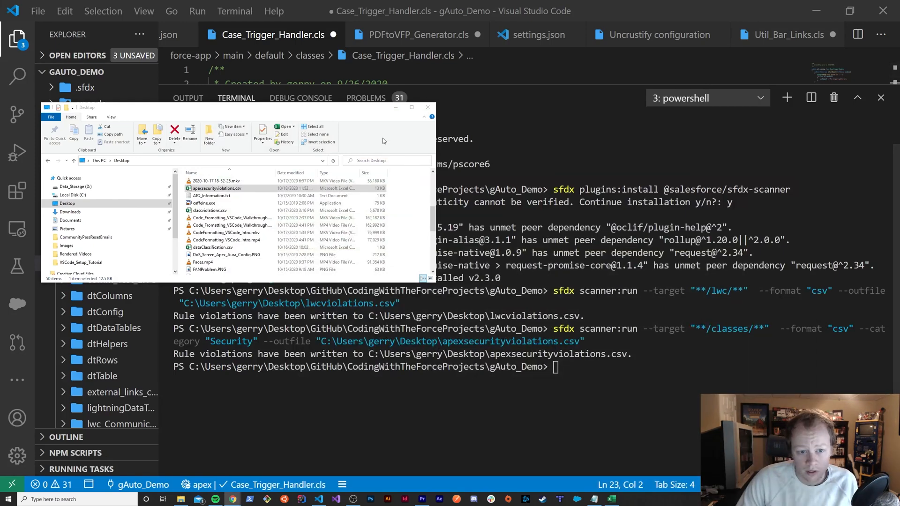
Step: Recall the Security-category classes scan command in the terminal and select part of it
{"action": "left_click", "coordinate": [426, 107]}
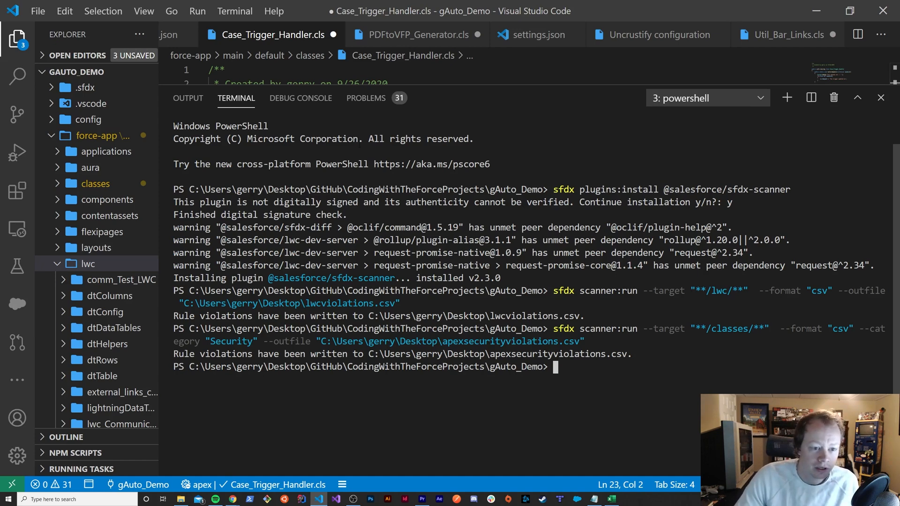
{"action": "mouse_move", "coordinate": [436, 100]}
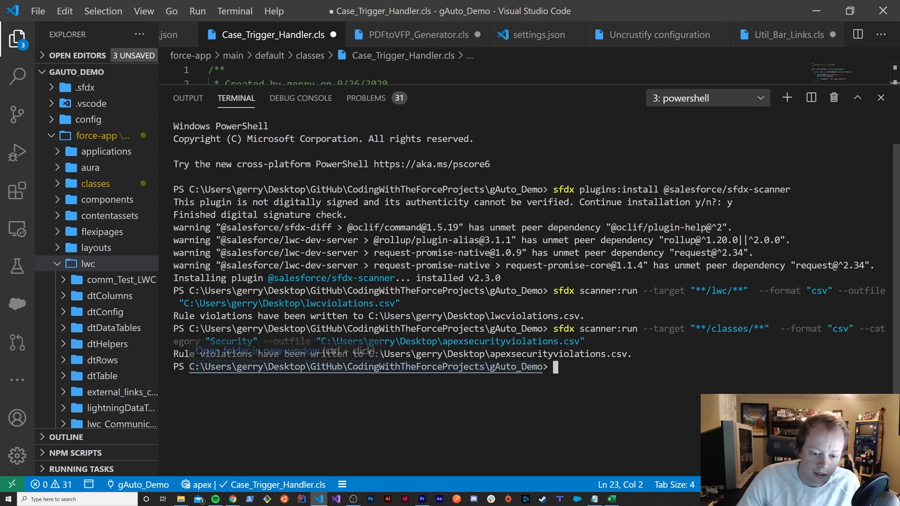
{"action": "mouse_move", "coordinate": [249, 105]}
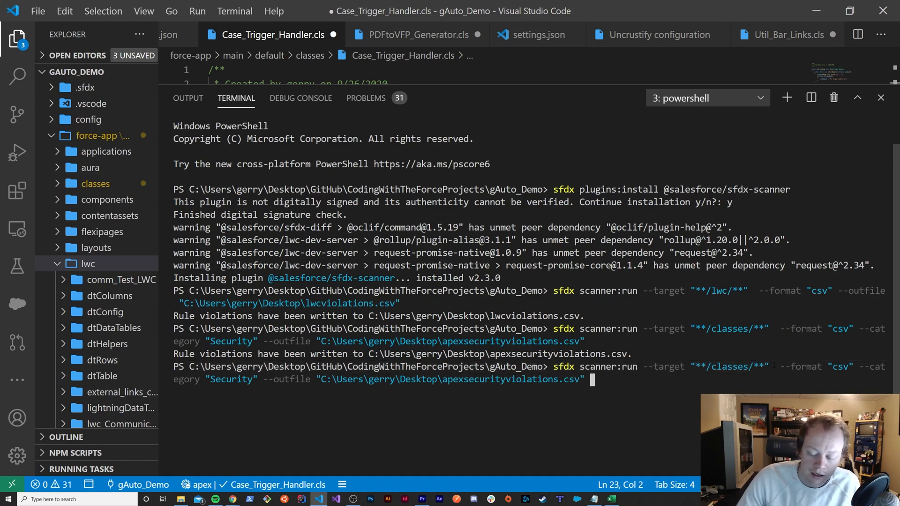
{"action": "double_click", "coordinate": [731, 366]}
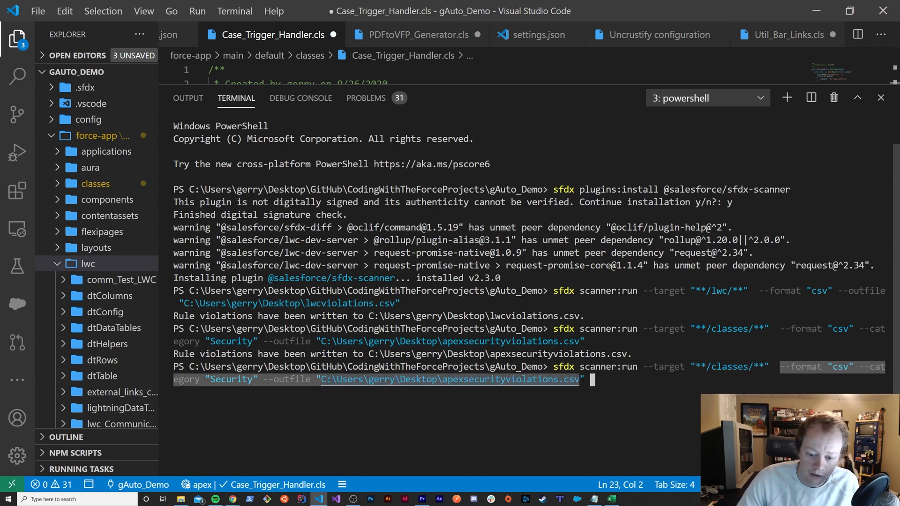
{"action": "mouse_move", "coordinate": [447, 379]}
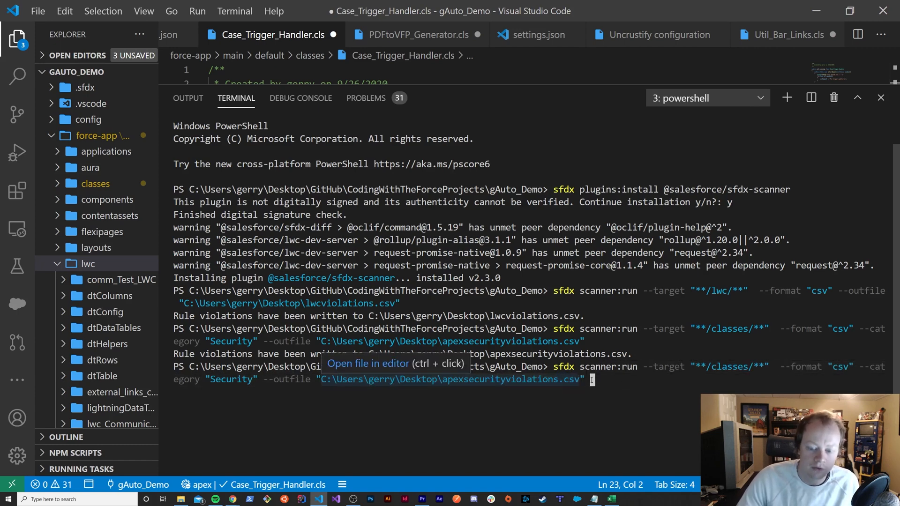